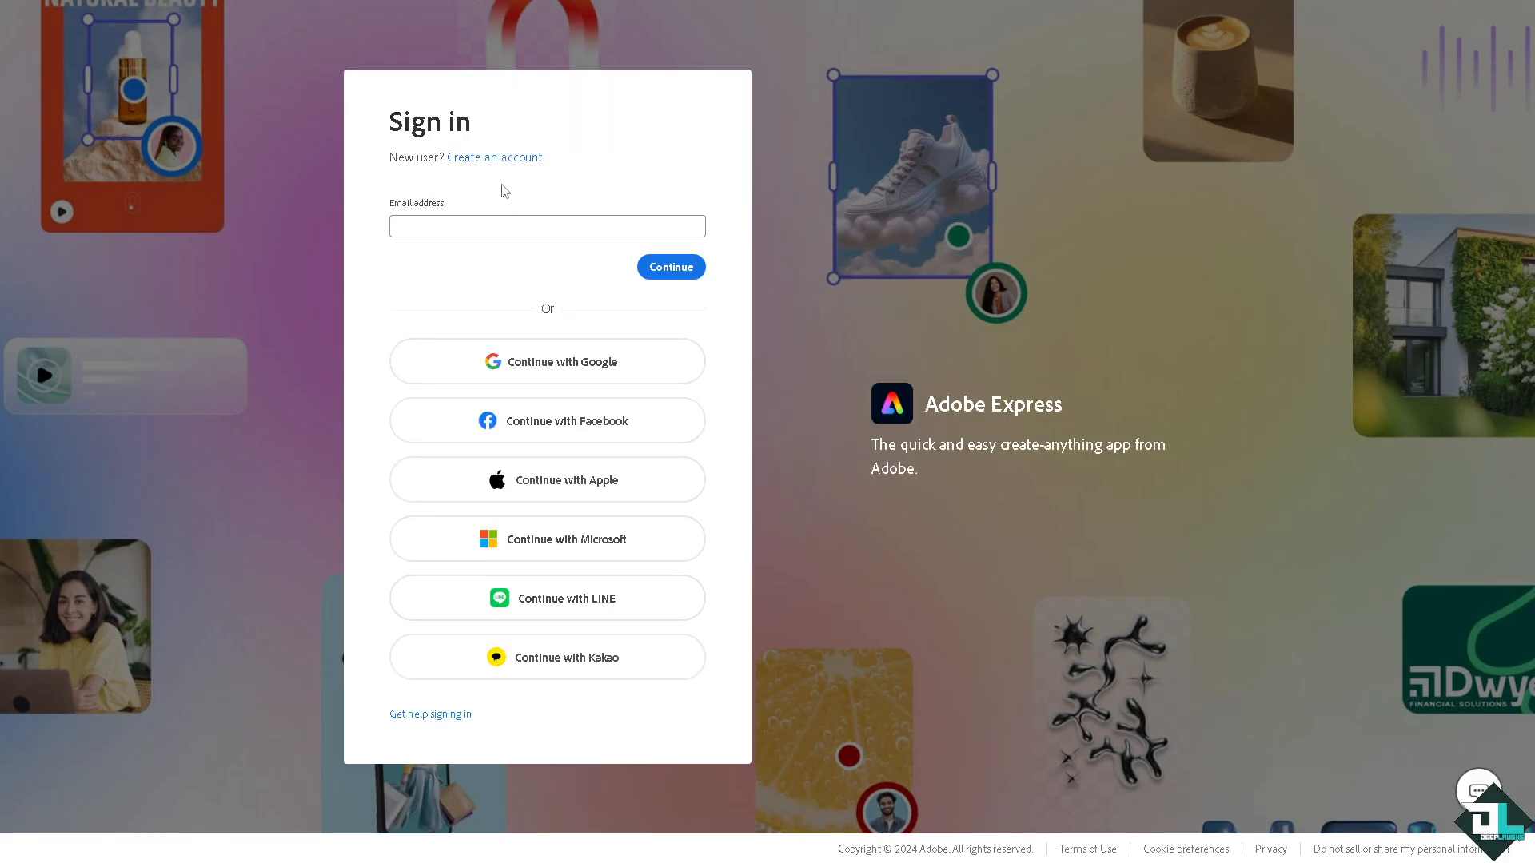
# Sign in to the Adobe Express account to reach the home page.
pyautogui.click(495, 156)
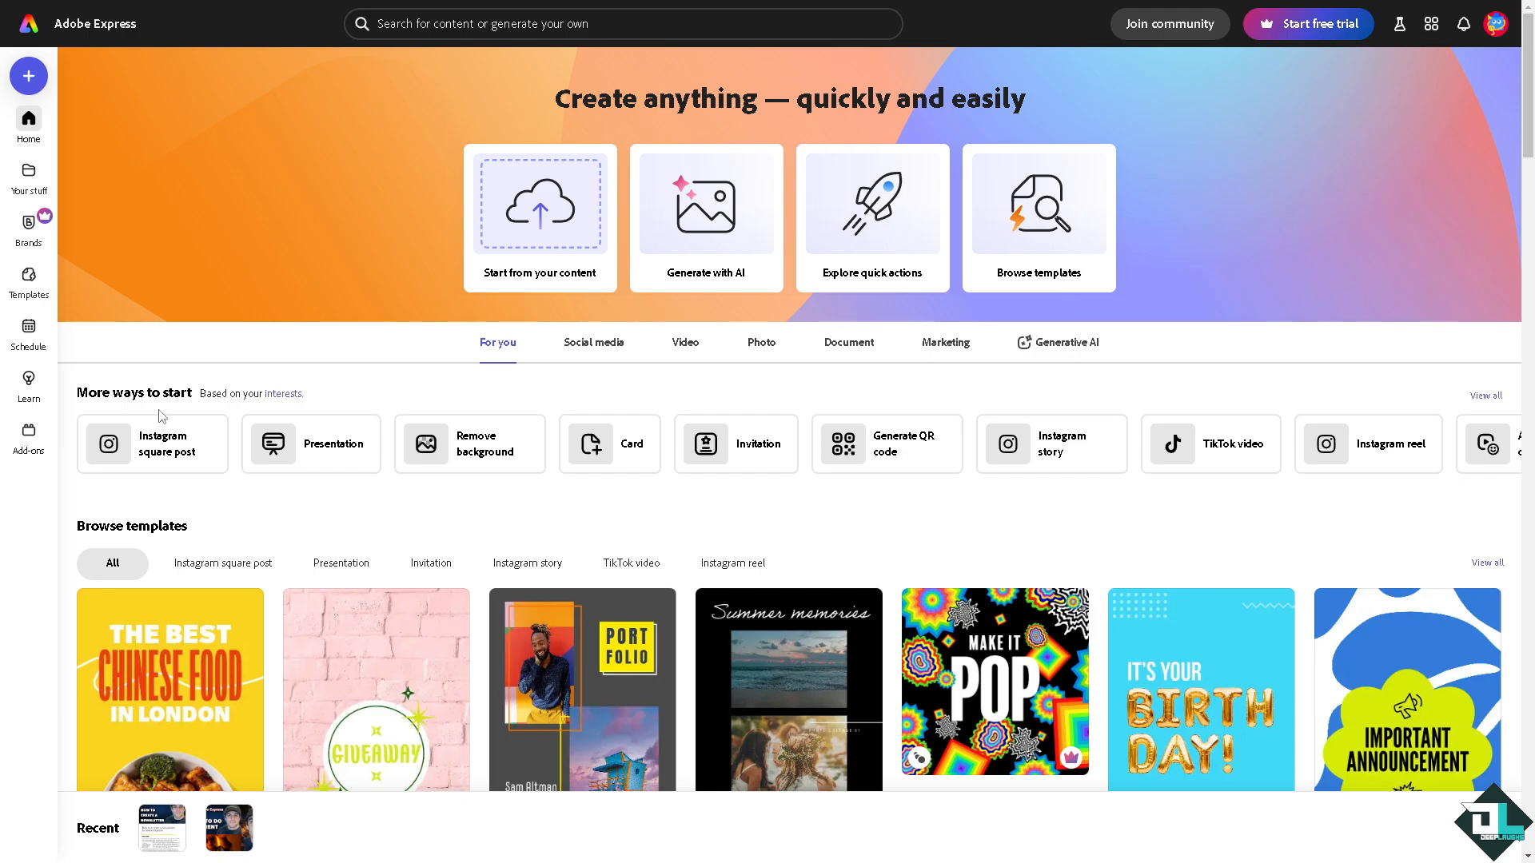
pyautogui.moveTo(539, 217)
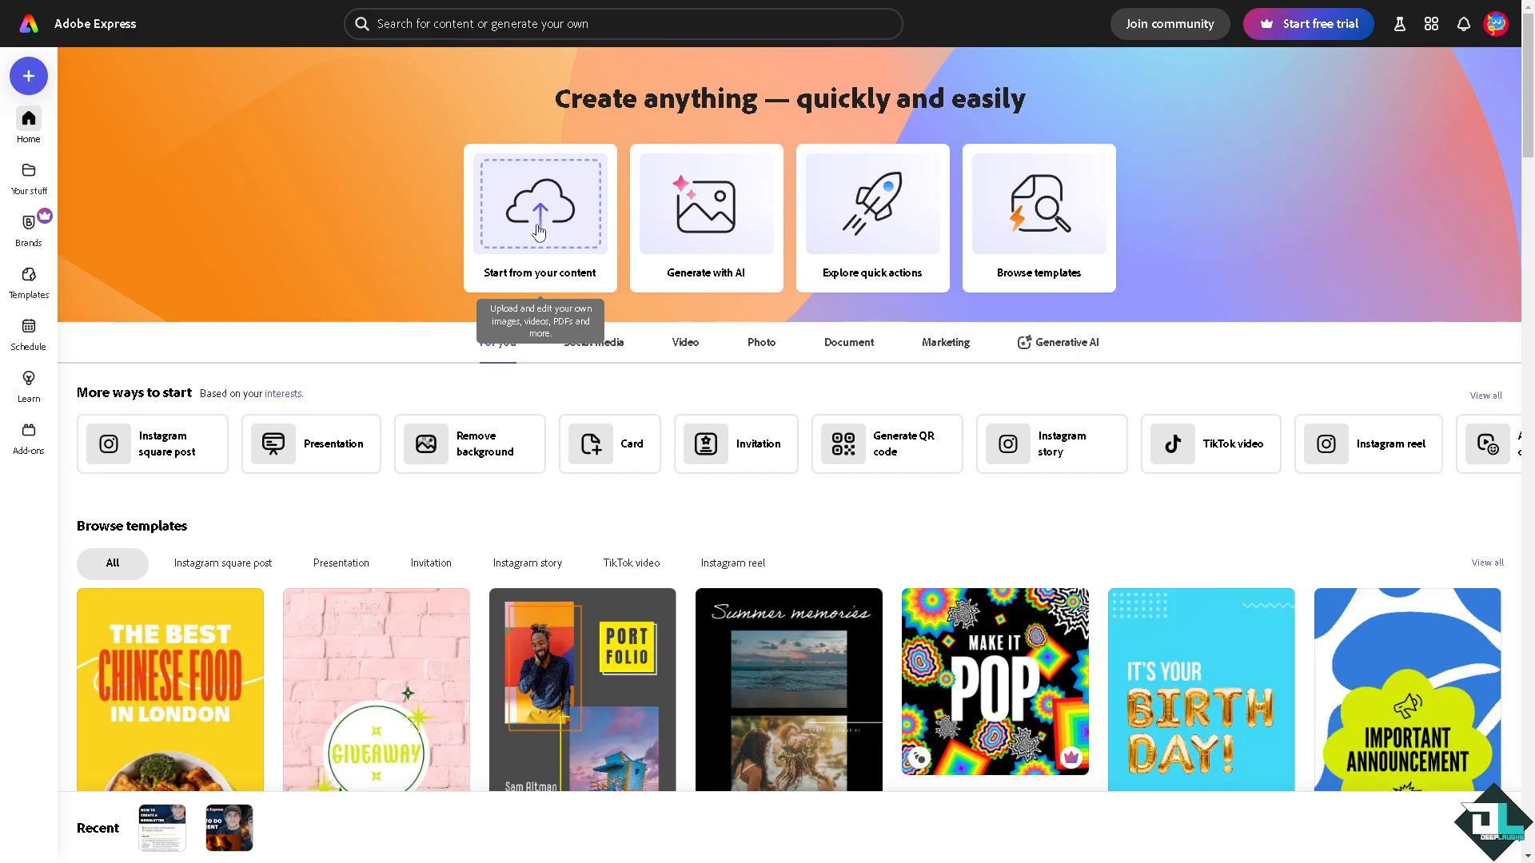
pyautogui.moveTo(154, 264)
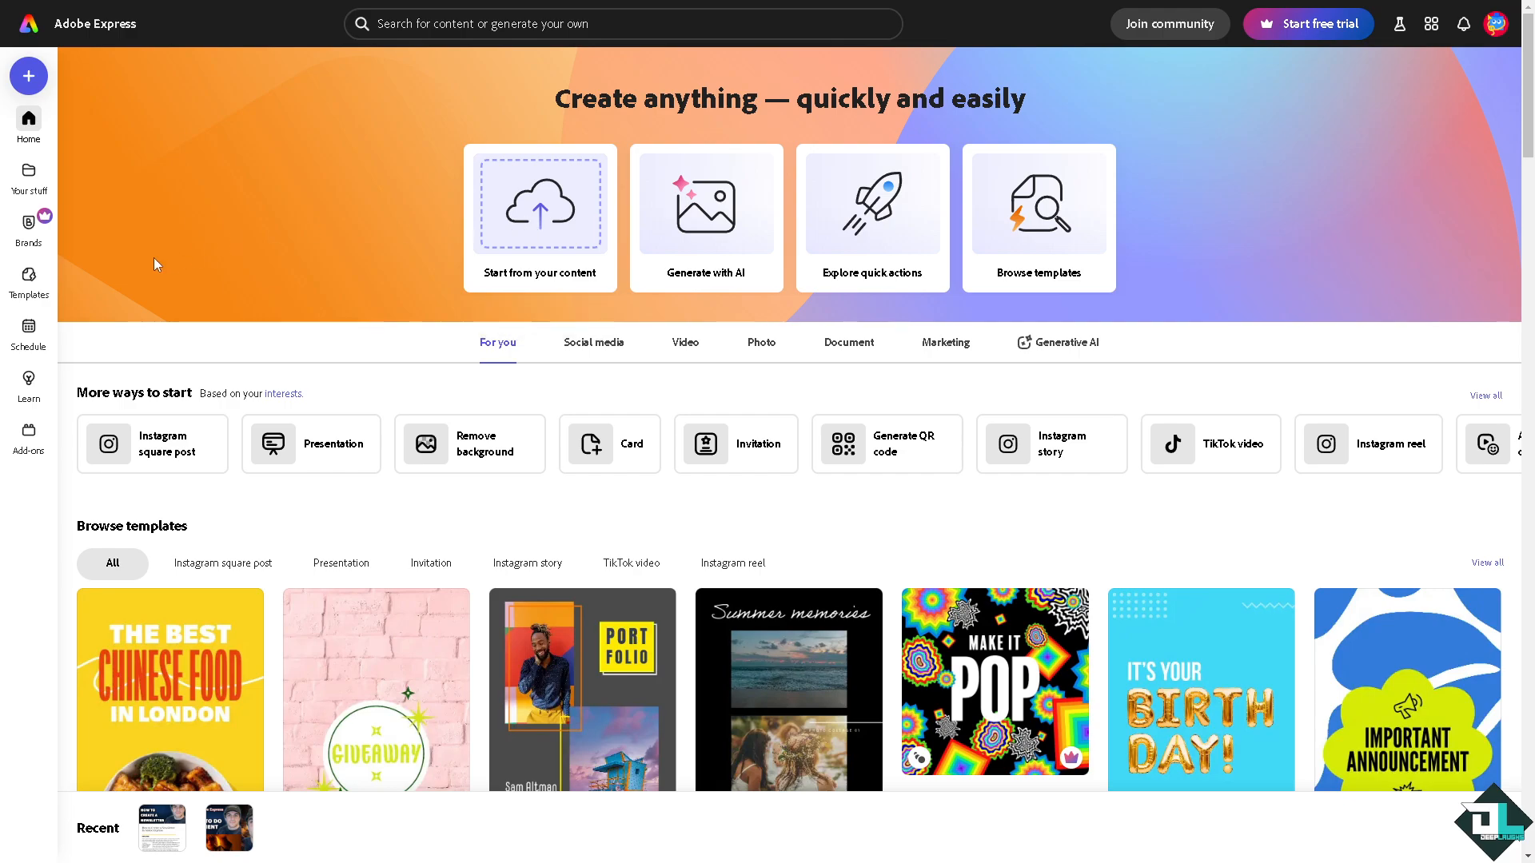
pyautogui.moveTo(29, 279)
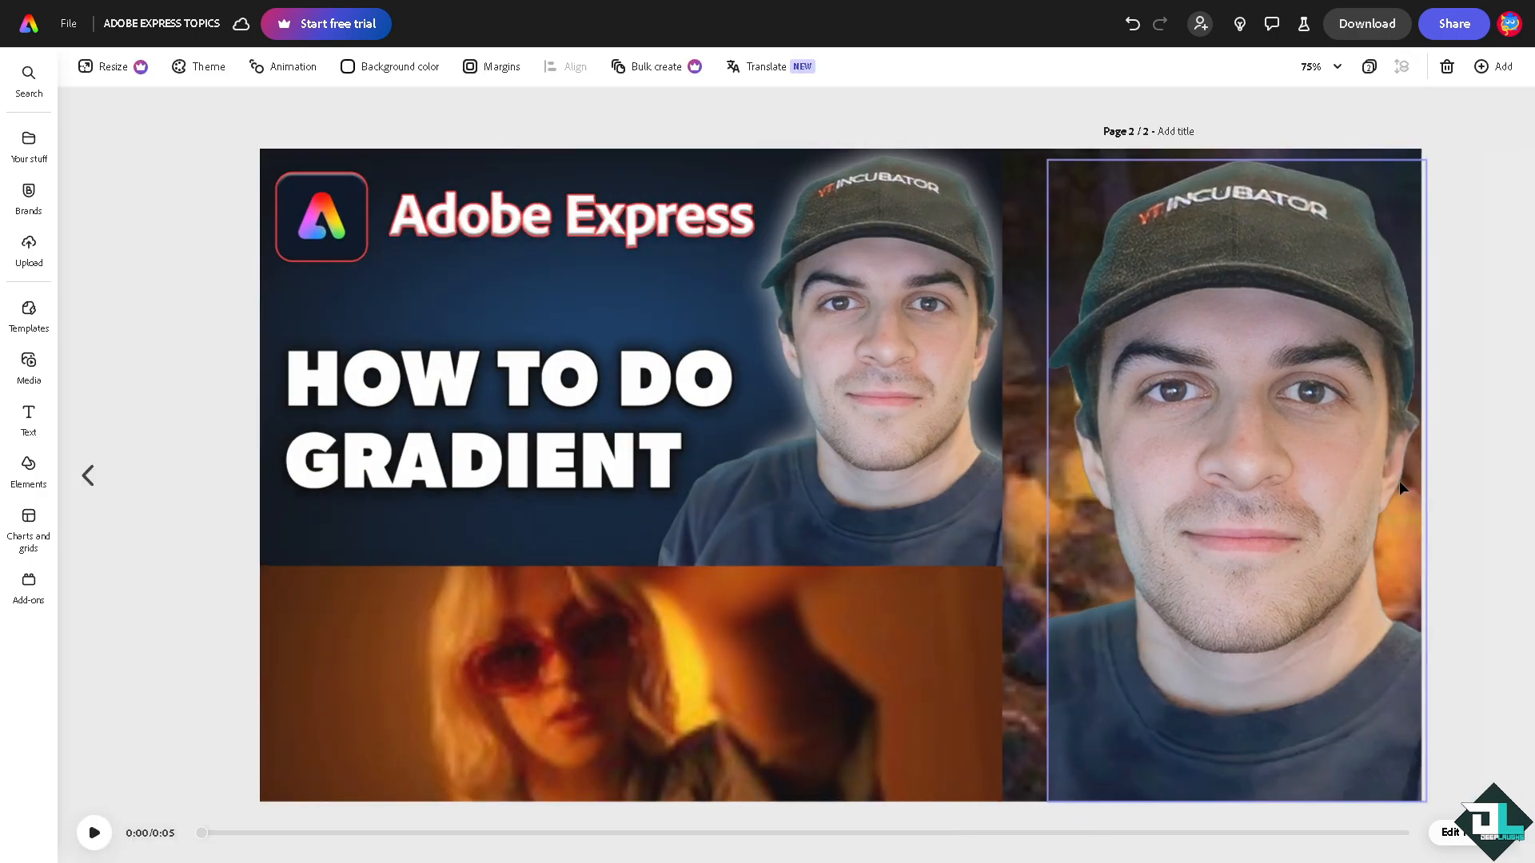
# Delete the extra photo and video on page 2 and add a new text heading.
pyautogui.click(1233, 392)
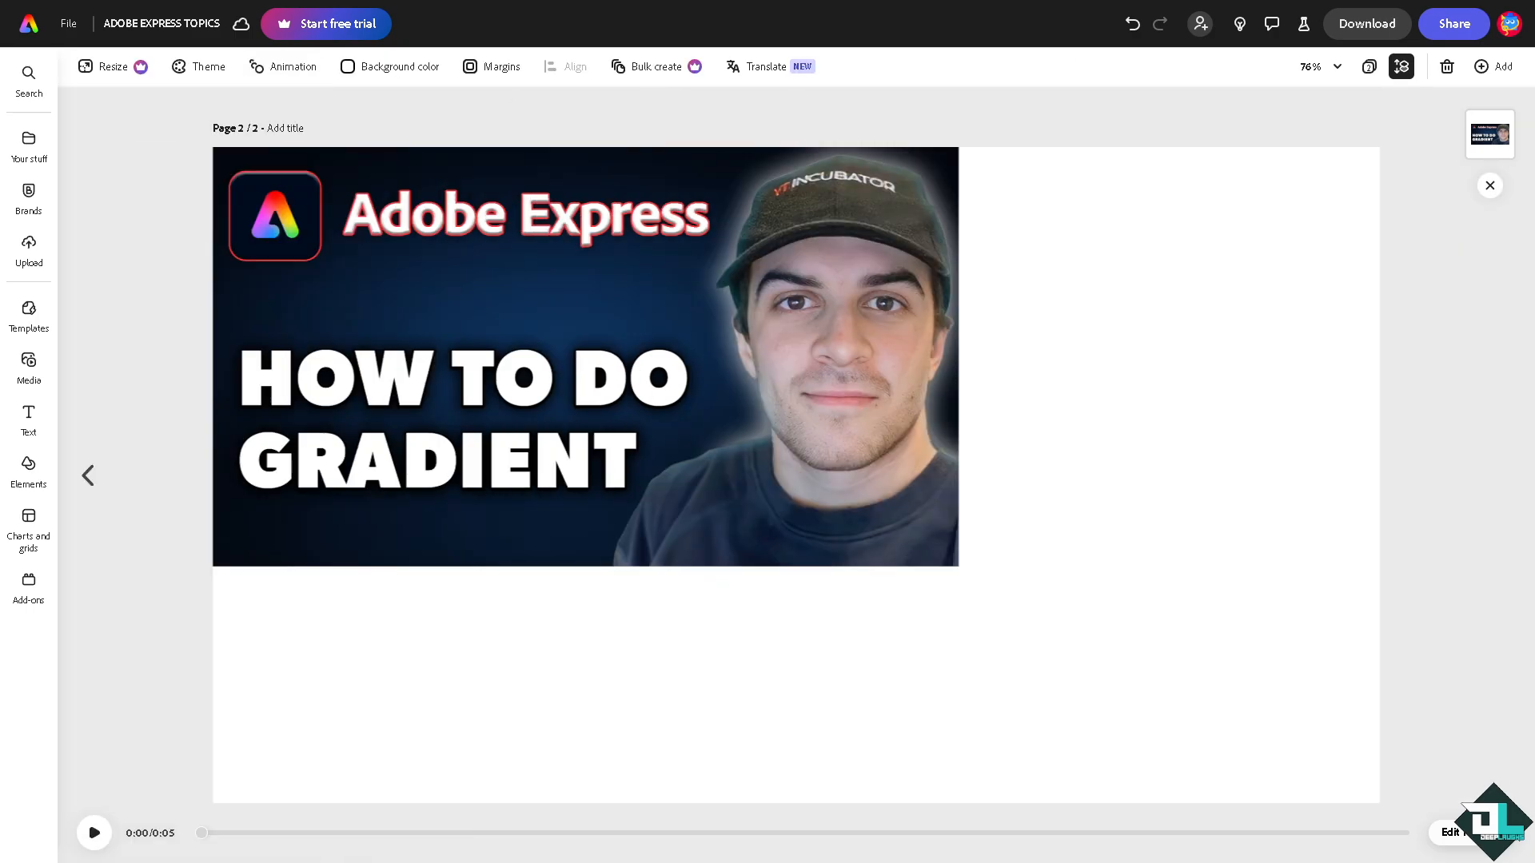
pyautogui.click(28, 421)
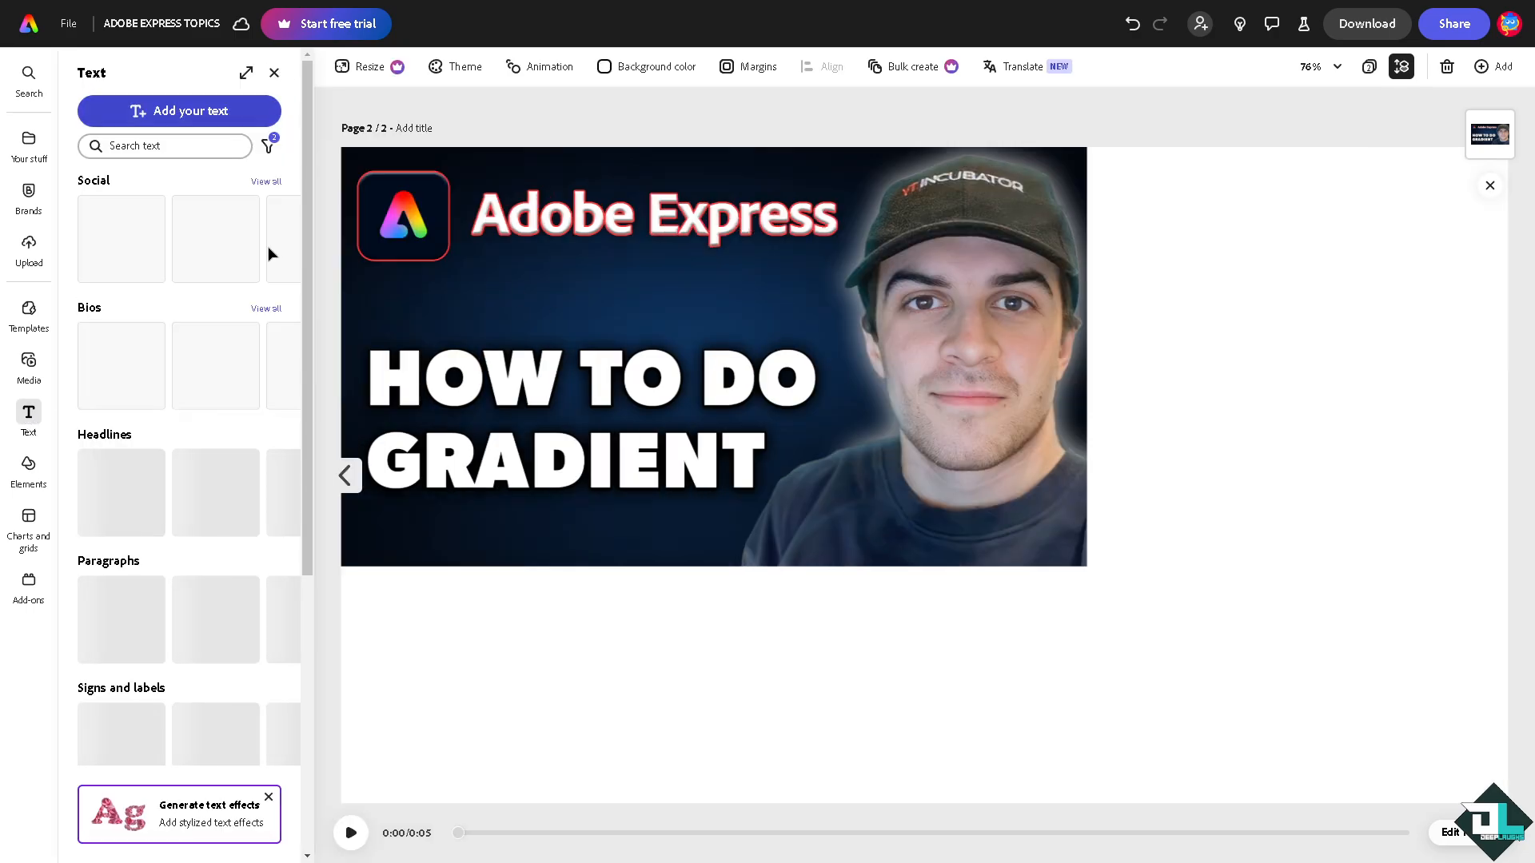
pyautogui.click(179, 111)
pyautogui.write('How to Do Gradient in Adobe Express')
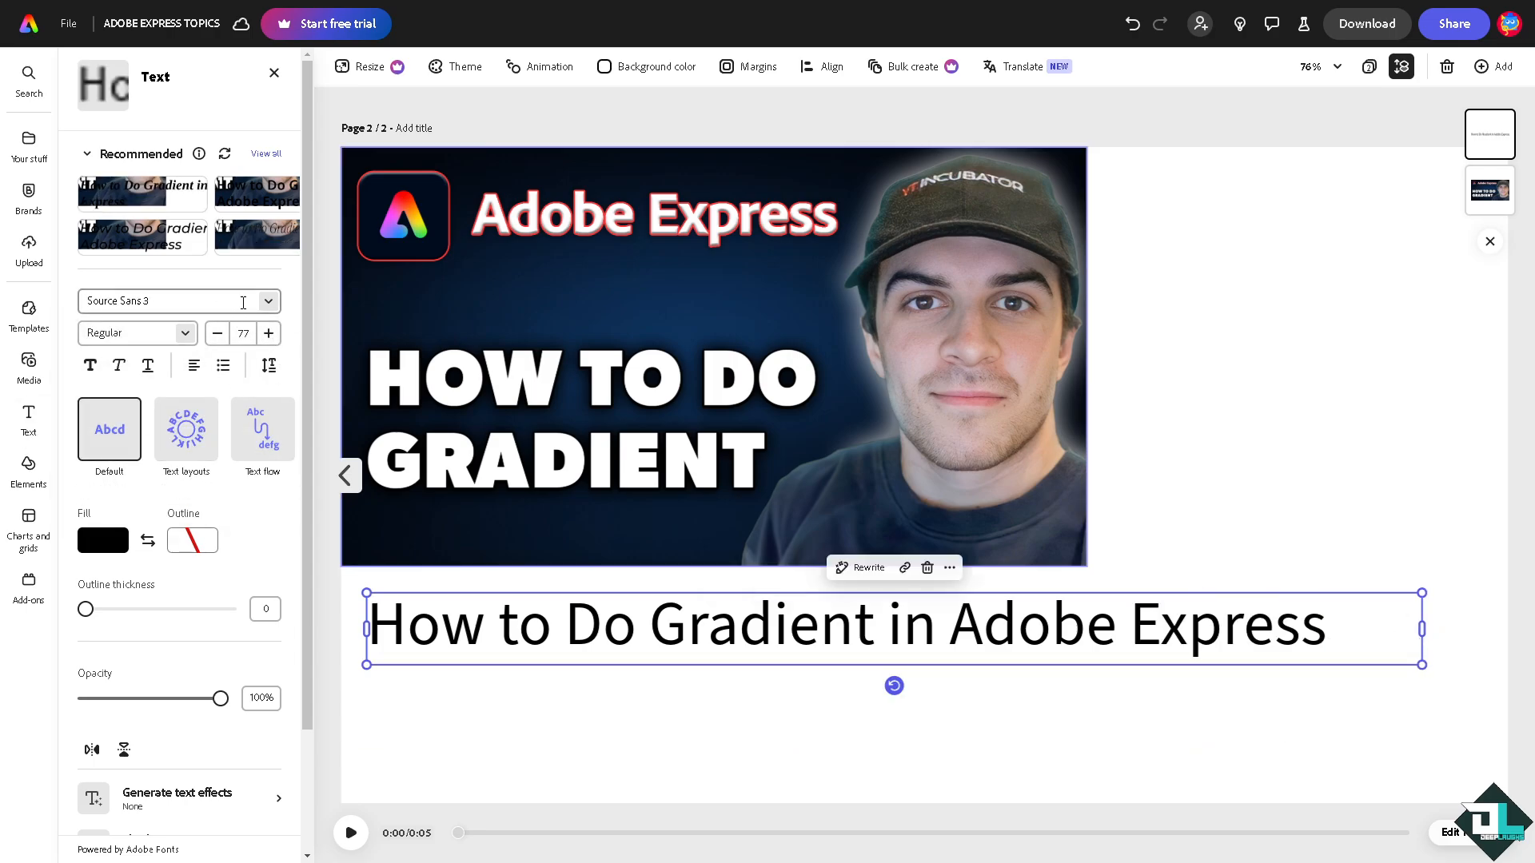
# Search the font field for 'Gra' to pick a different heading font.
pyautogui.click(176, 301)
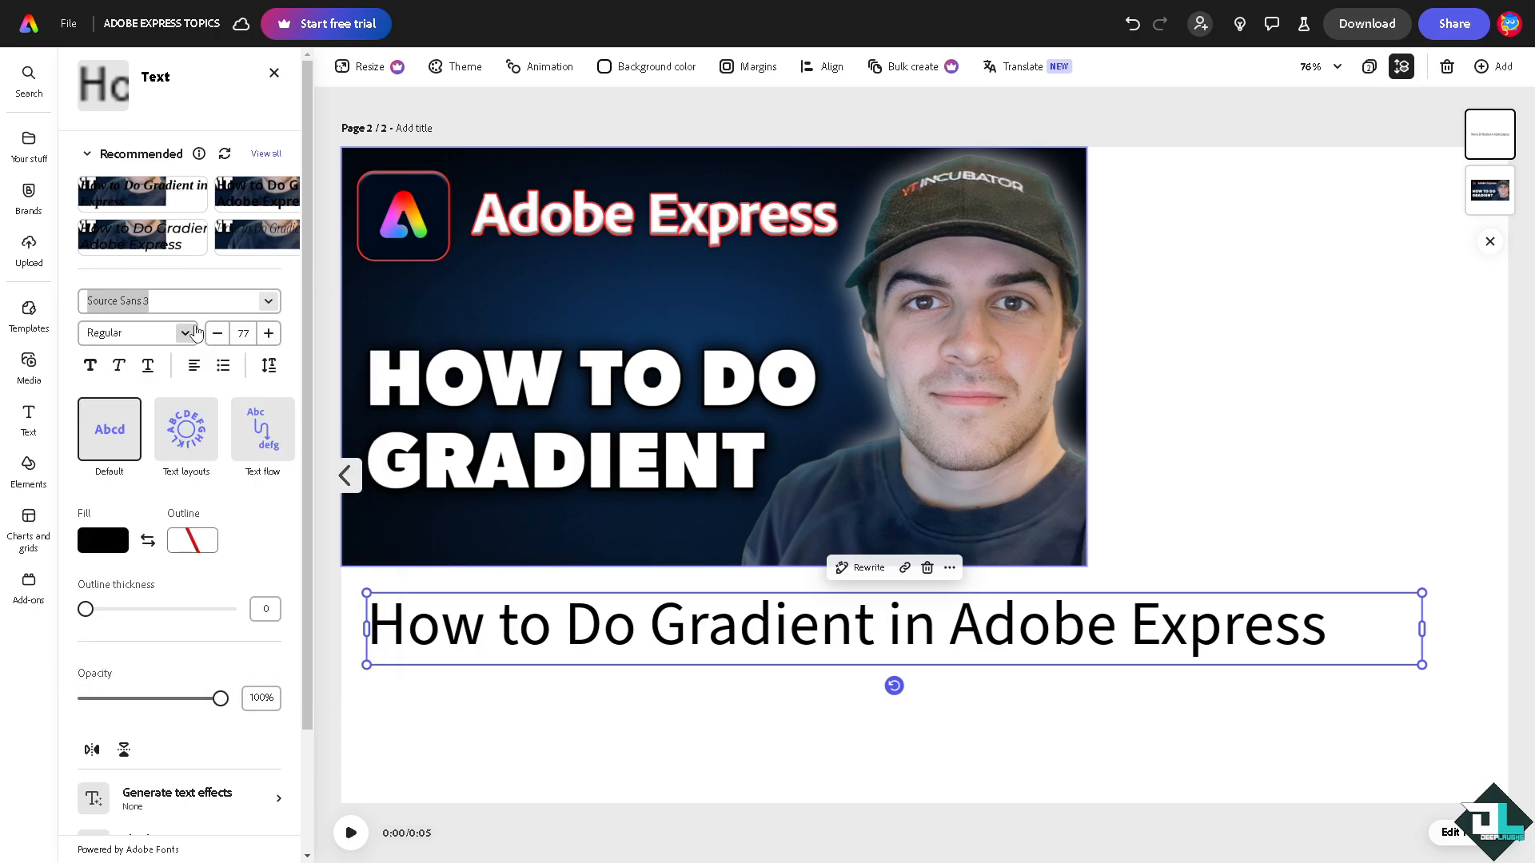
pyautogui.write('Gra')
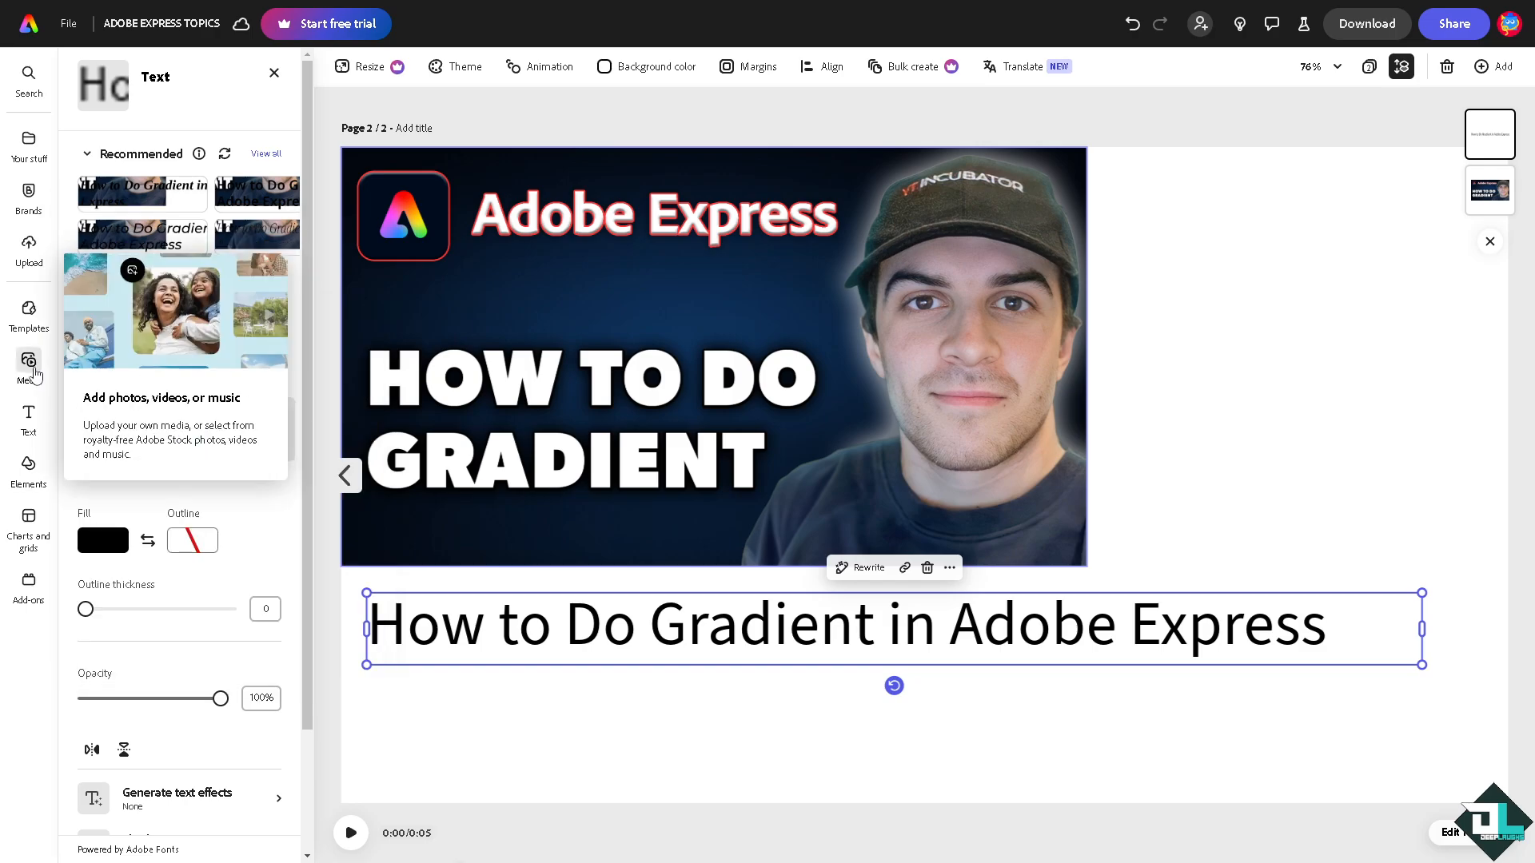
# Search the media library for 'Gradient'.
pyautogui.click(29, 365)
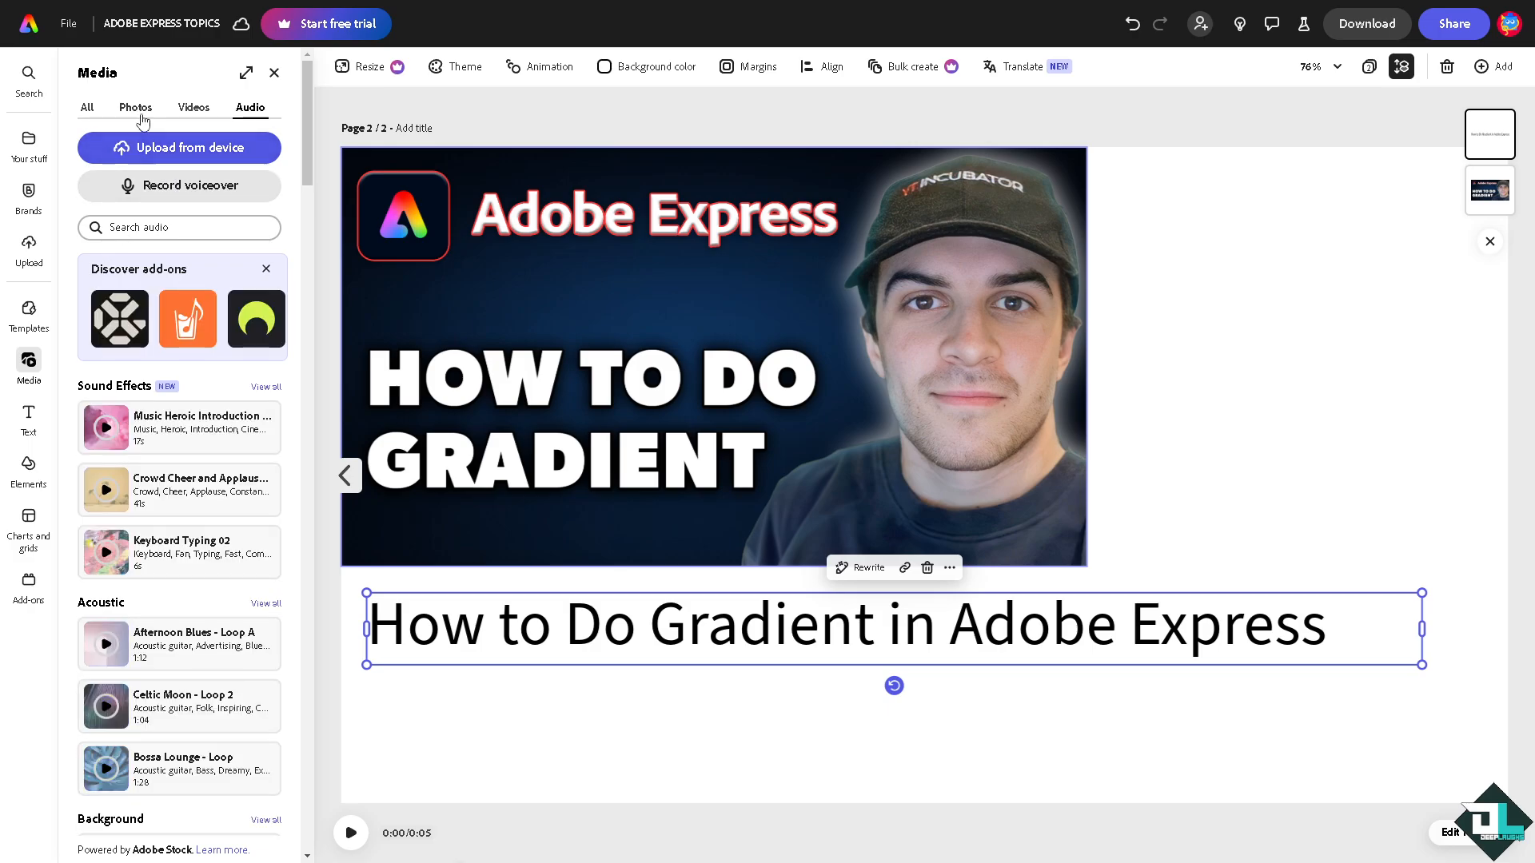
pyautogui.moveTo(86, 112)
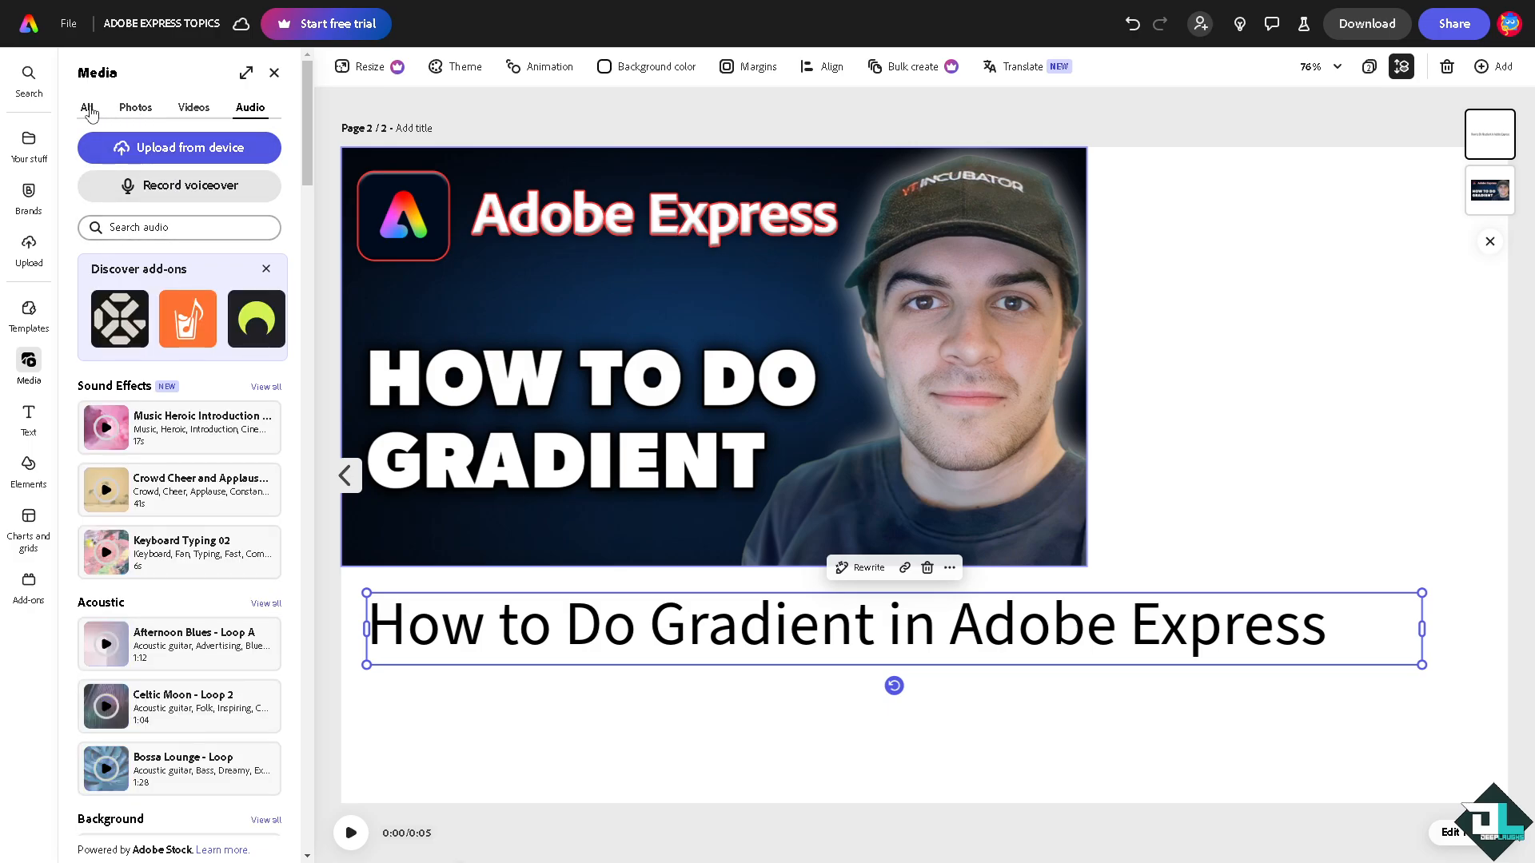
pyautogui.write('G')
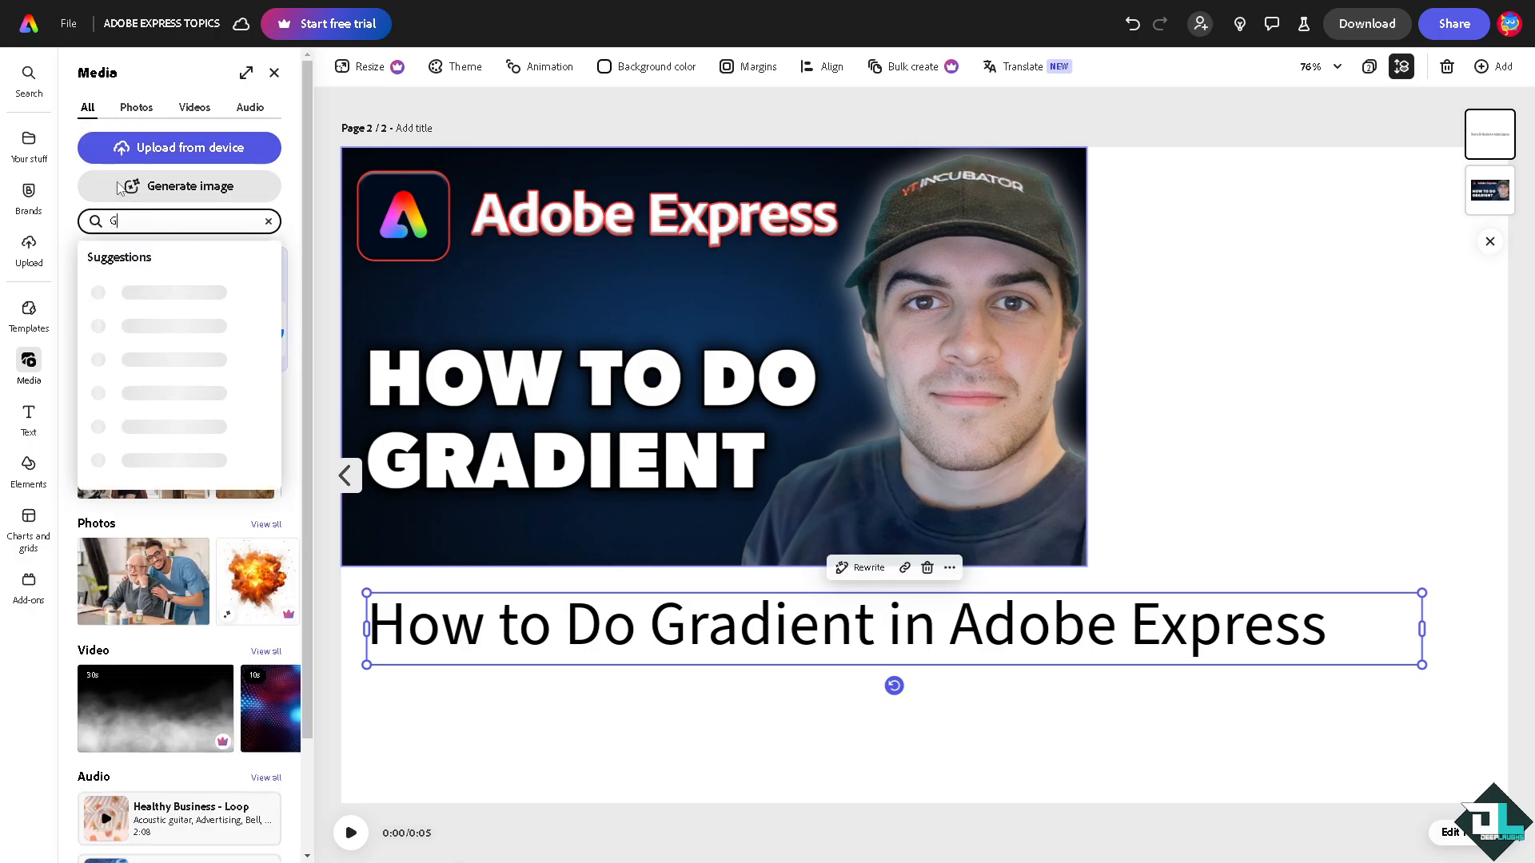
pyautogui.write('Gradieb')
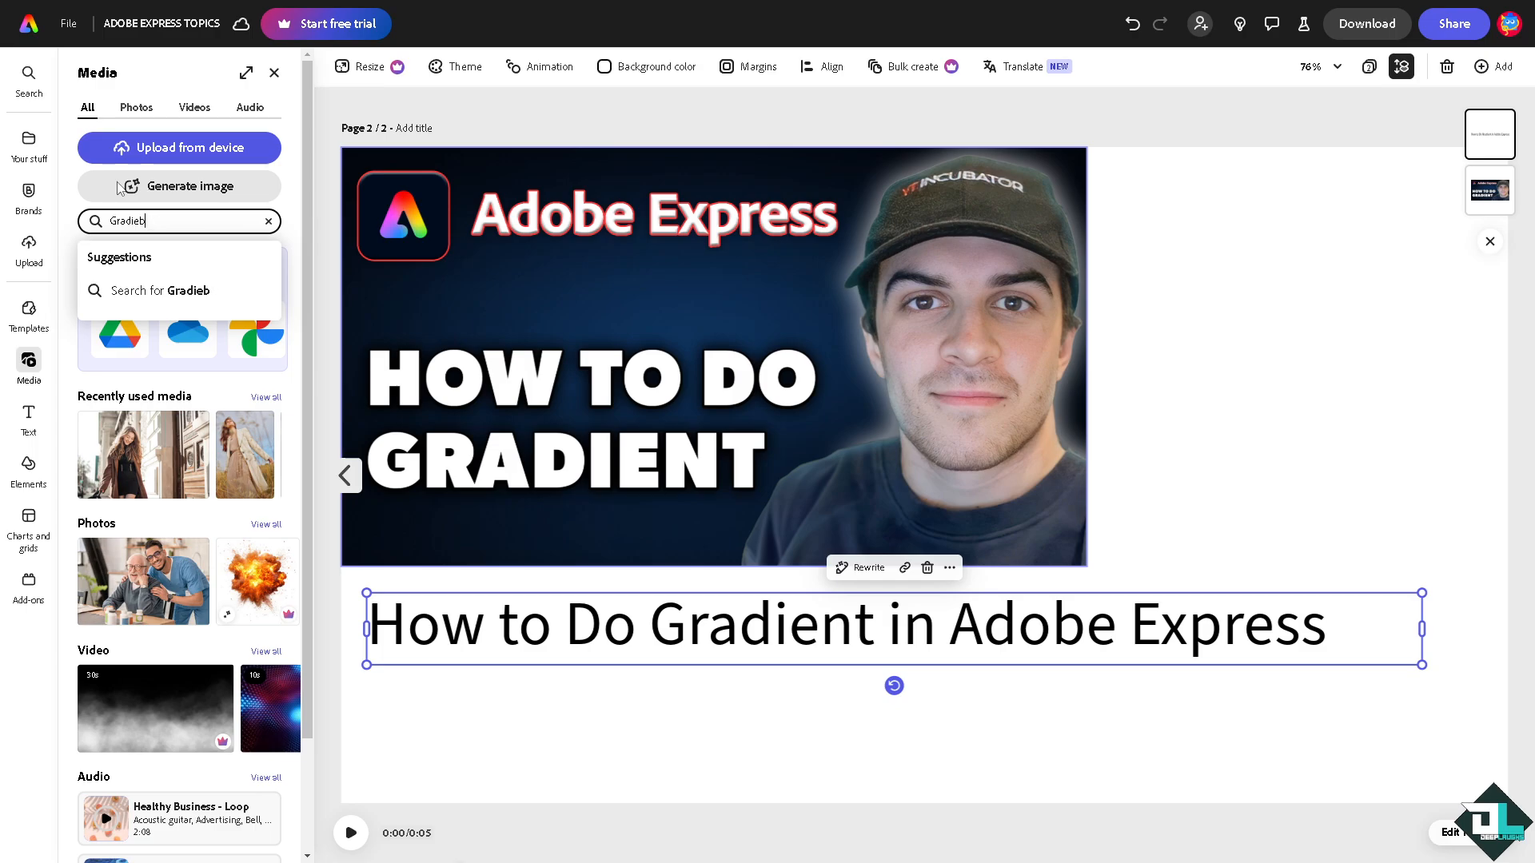
pyautogui.write('Gradient')
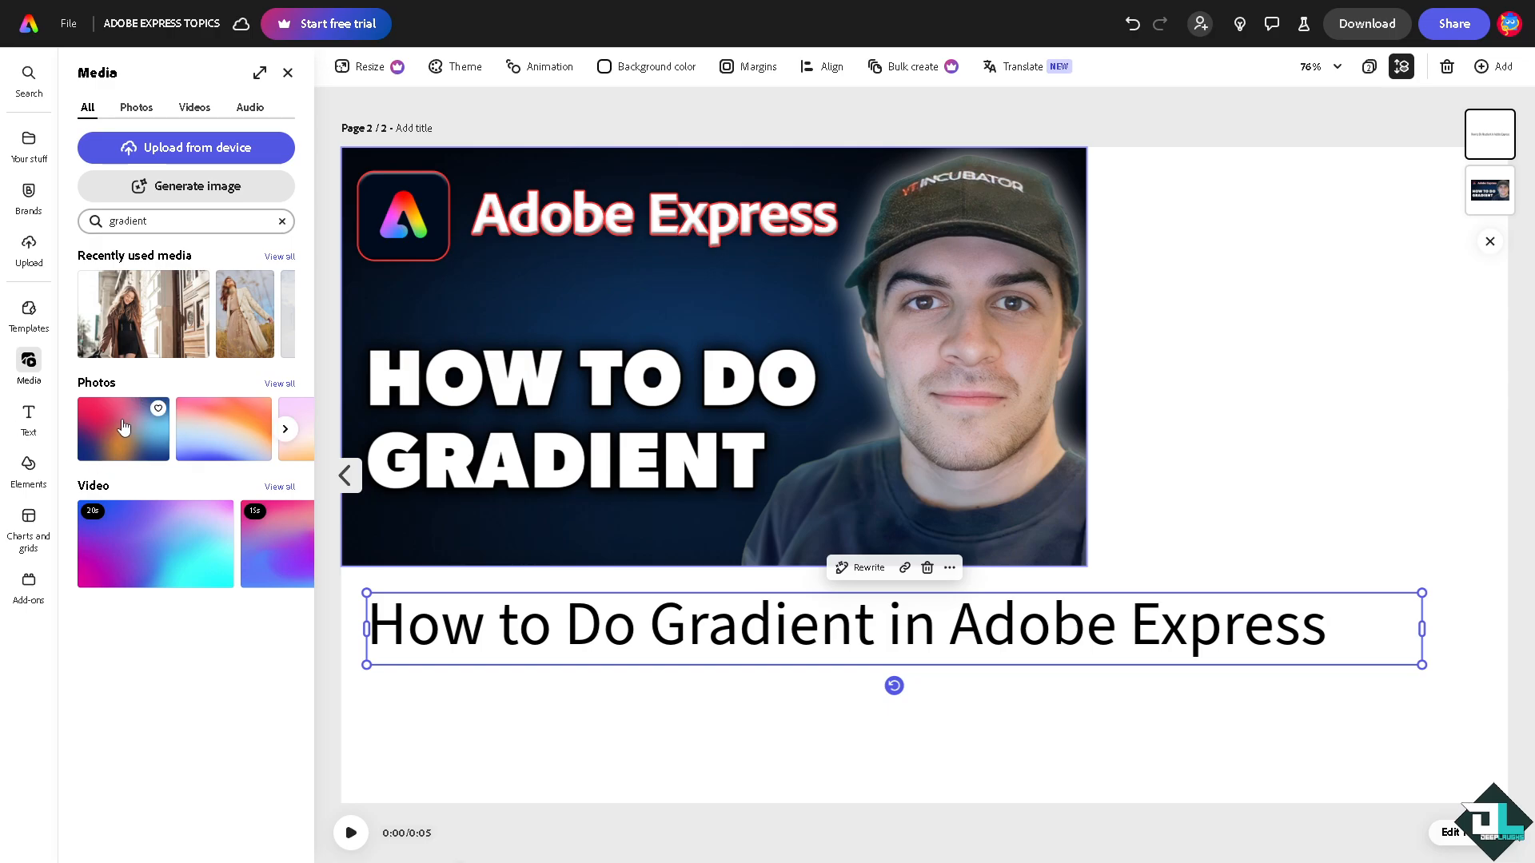
# Add the pink-and-blue gradient photo and shrink it toward the upper left.
pyautogui.click(123, 428)
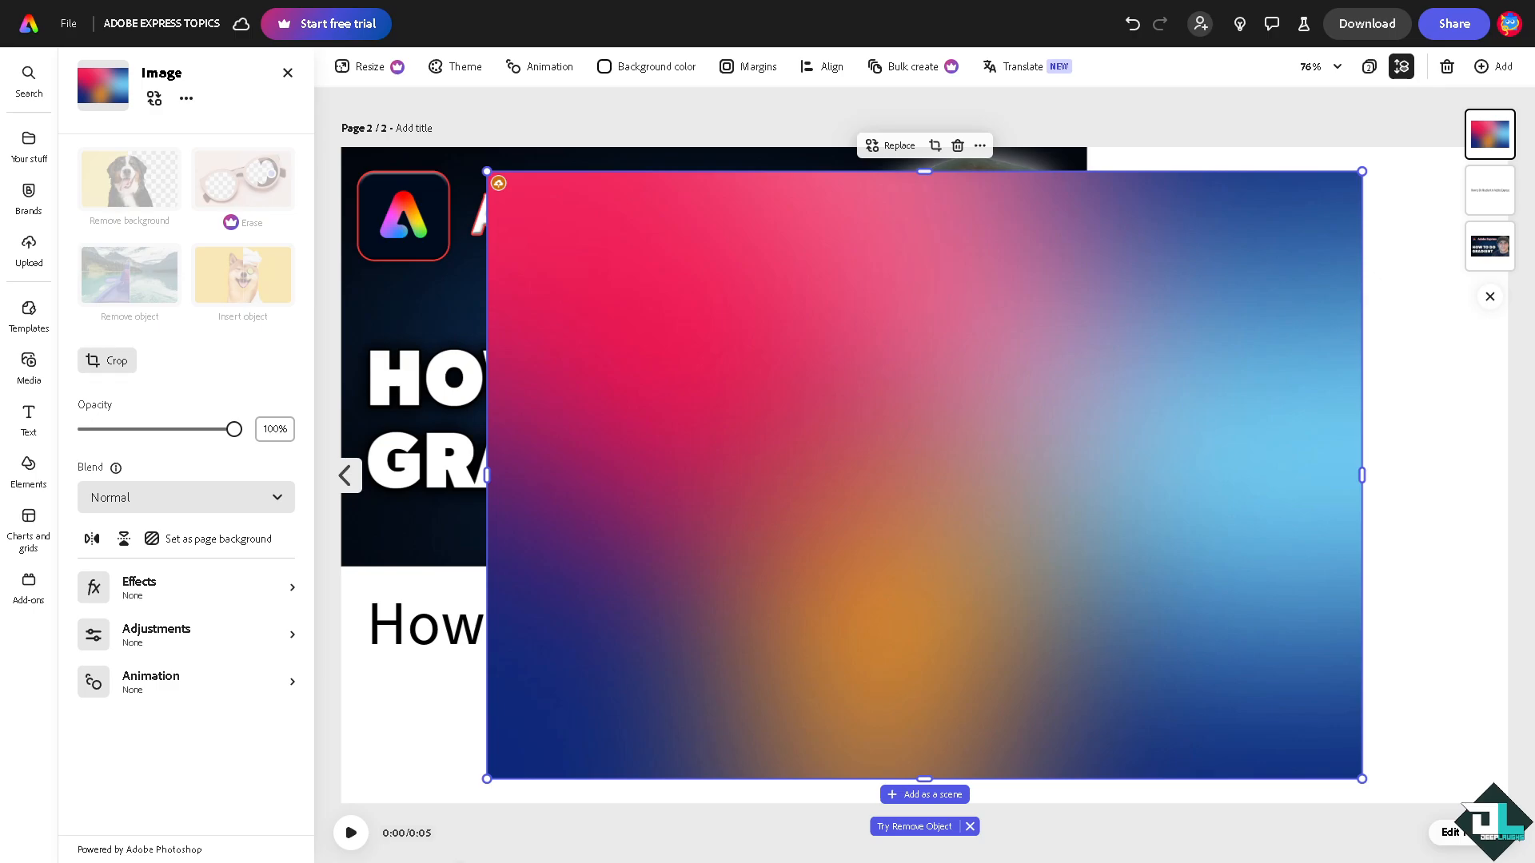
pyautogui.moveTo(486, 171); pyautogui.dragTo(662, 292)
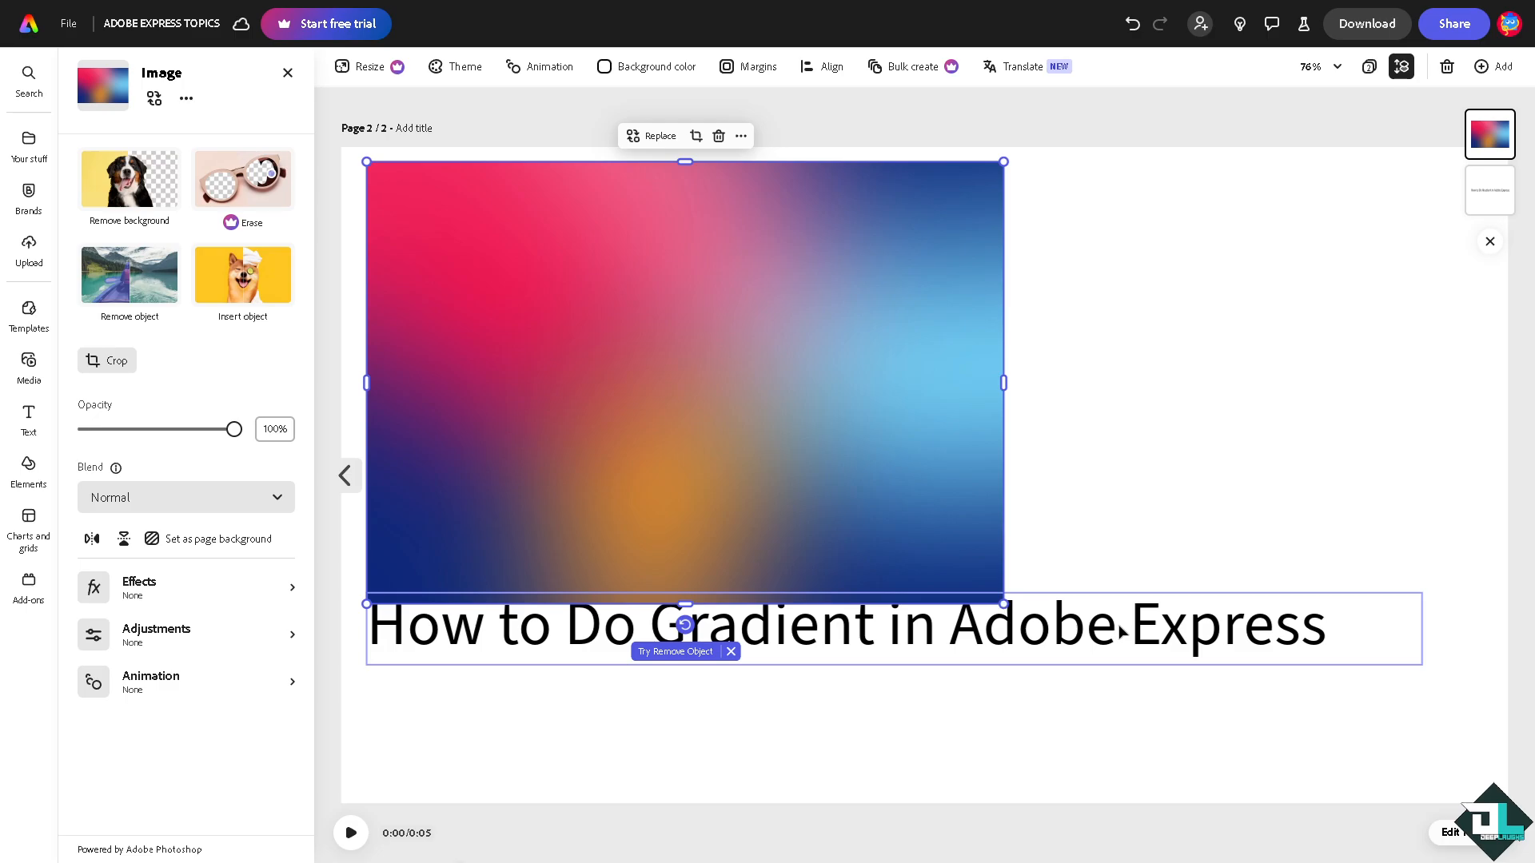
# Set the gradient as page background and make the heading cutout text on an enlarged white band.
pyautogui.click(1203, 422)
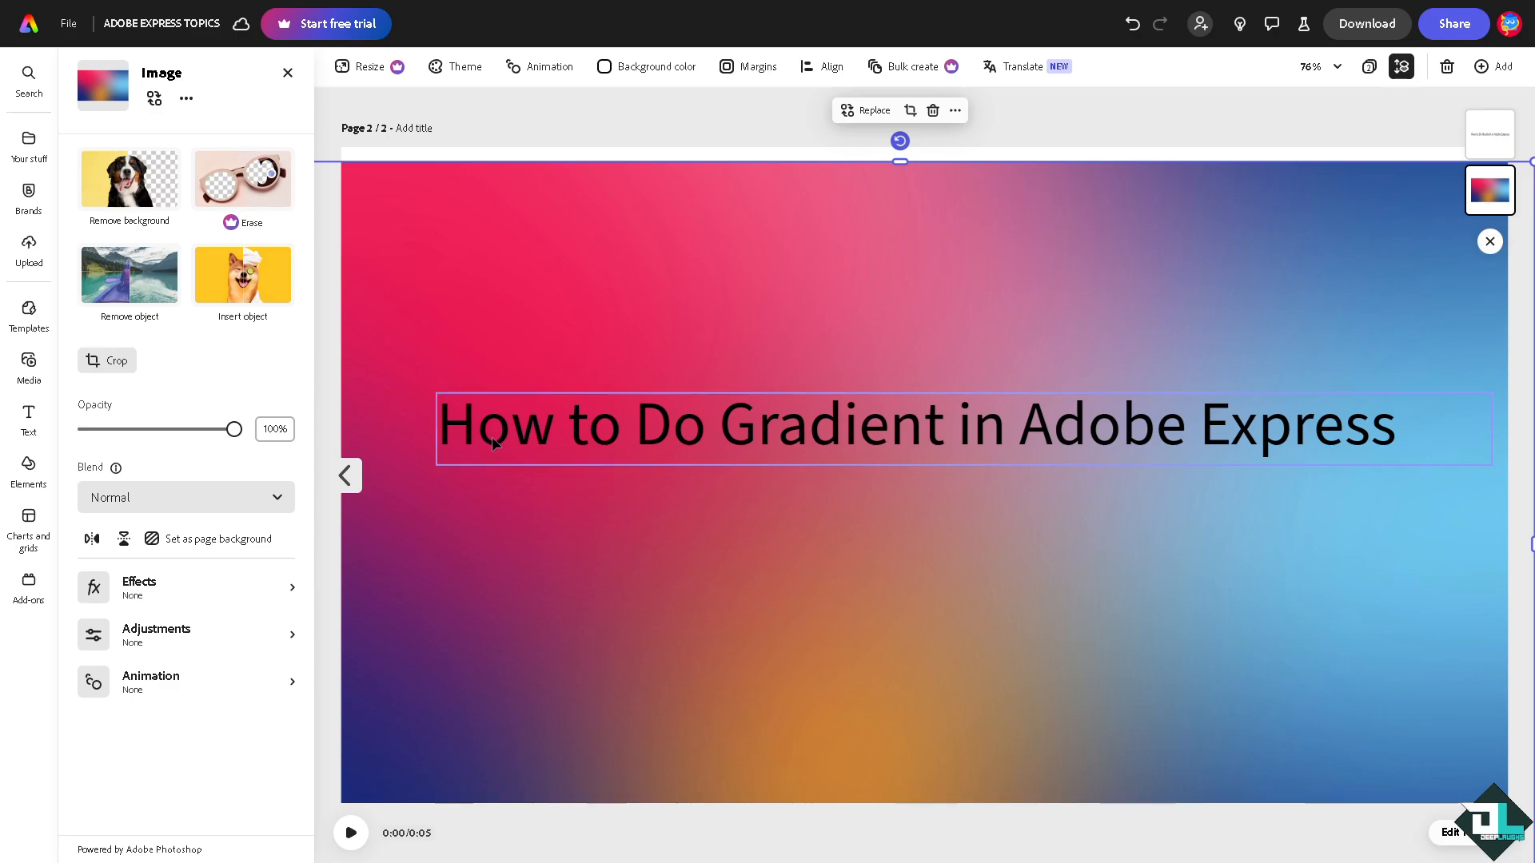
pyautogui.click(910, 424)
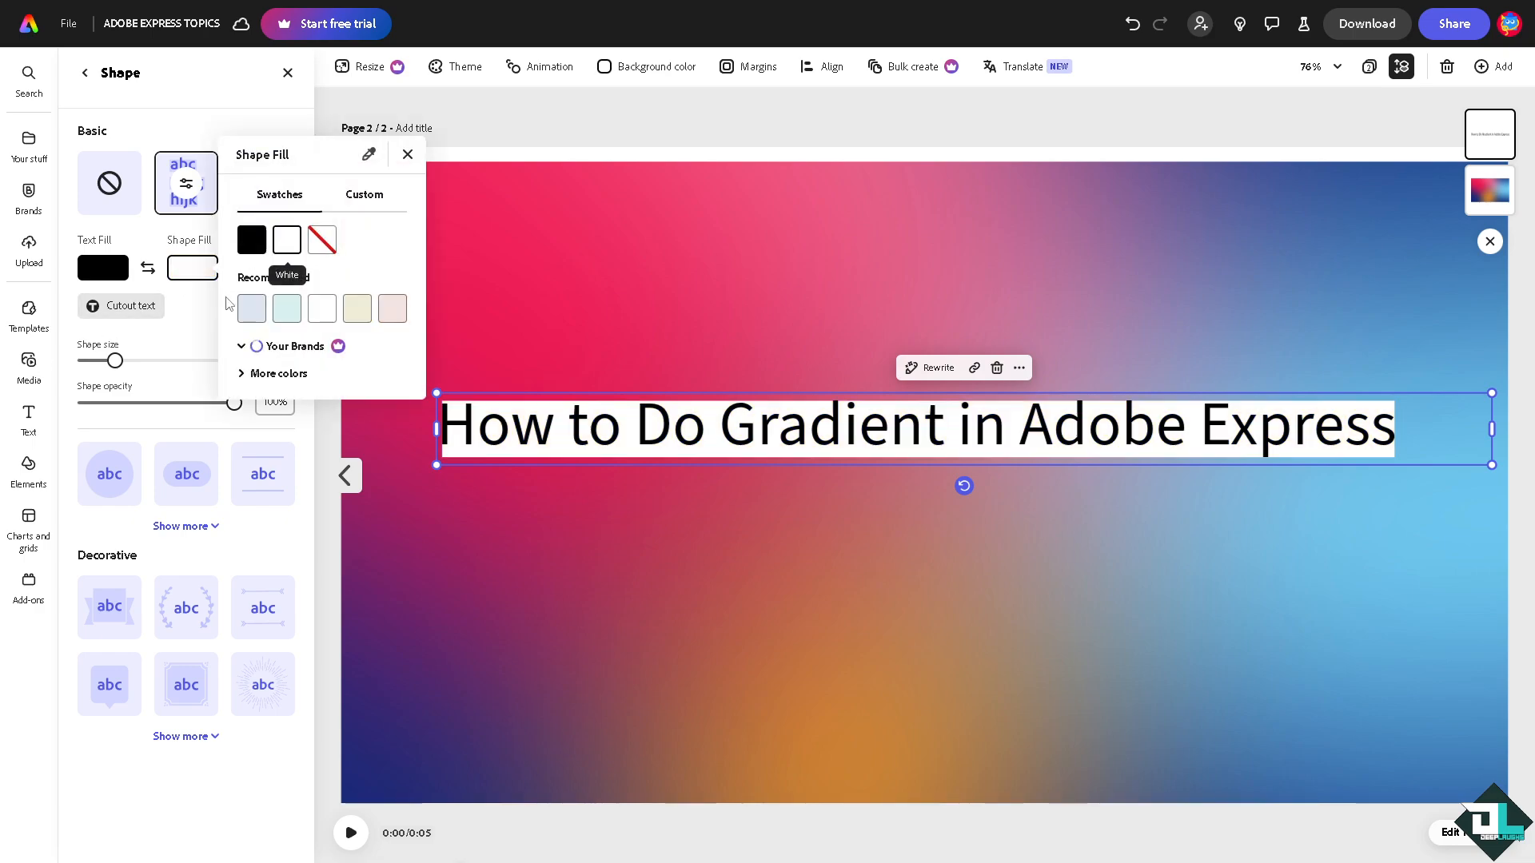
pyautogui.click(407, 153)
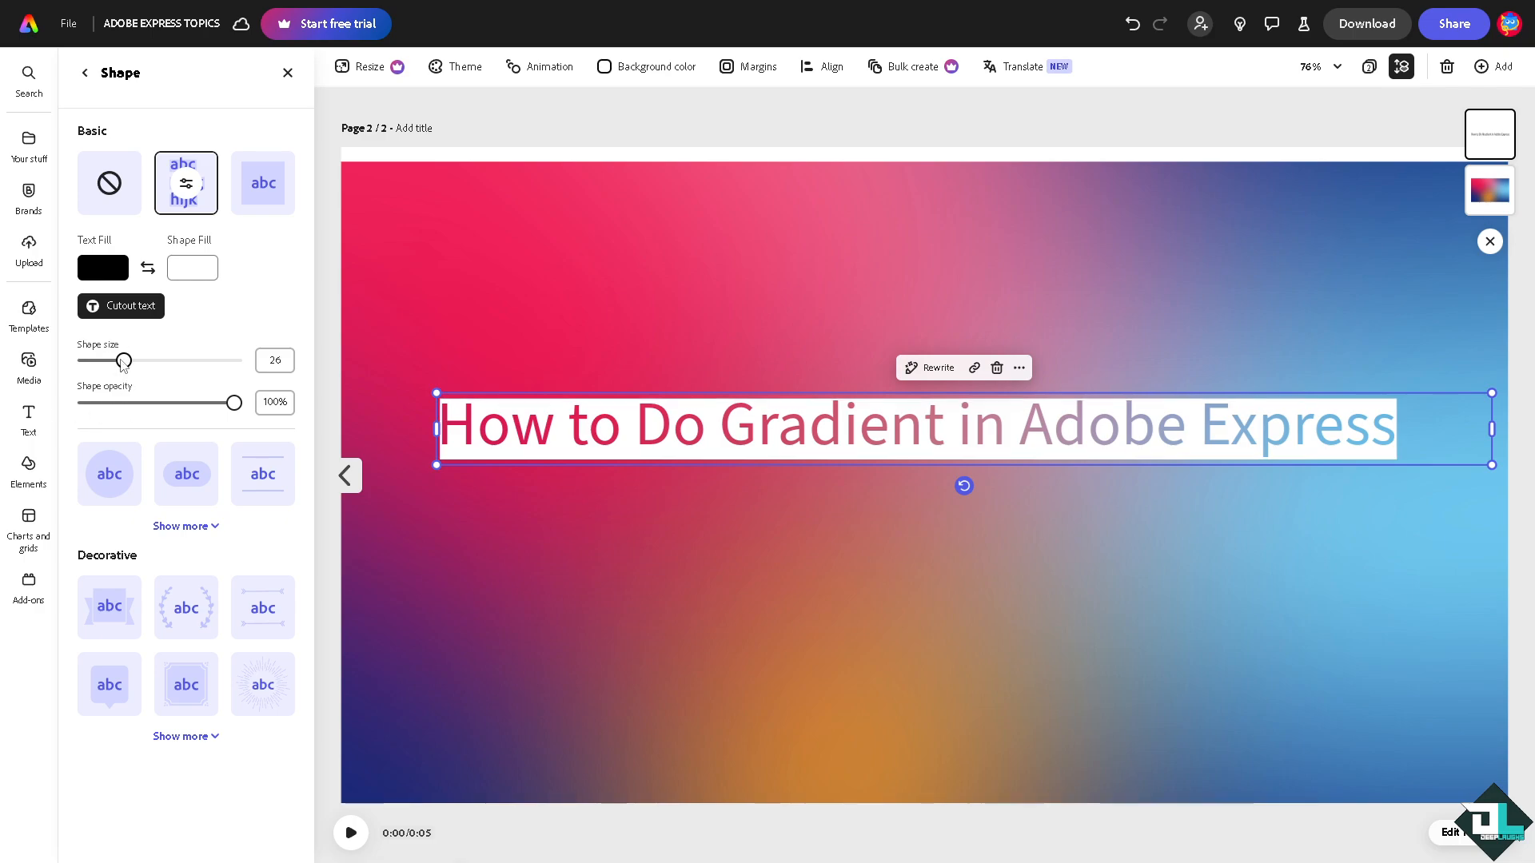
pyautogui.moveTo(121, 360); pyautogui.dragTo(234, 359)
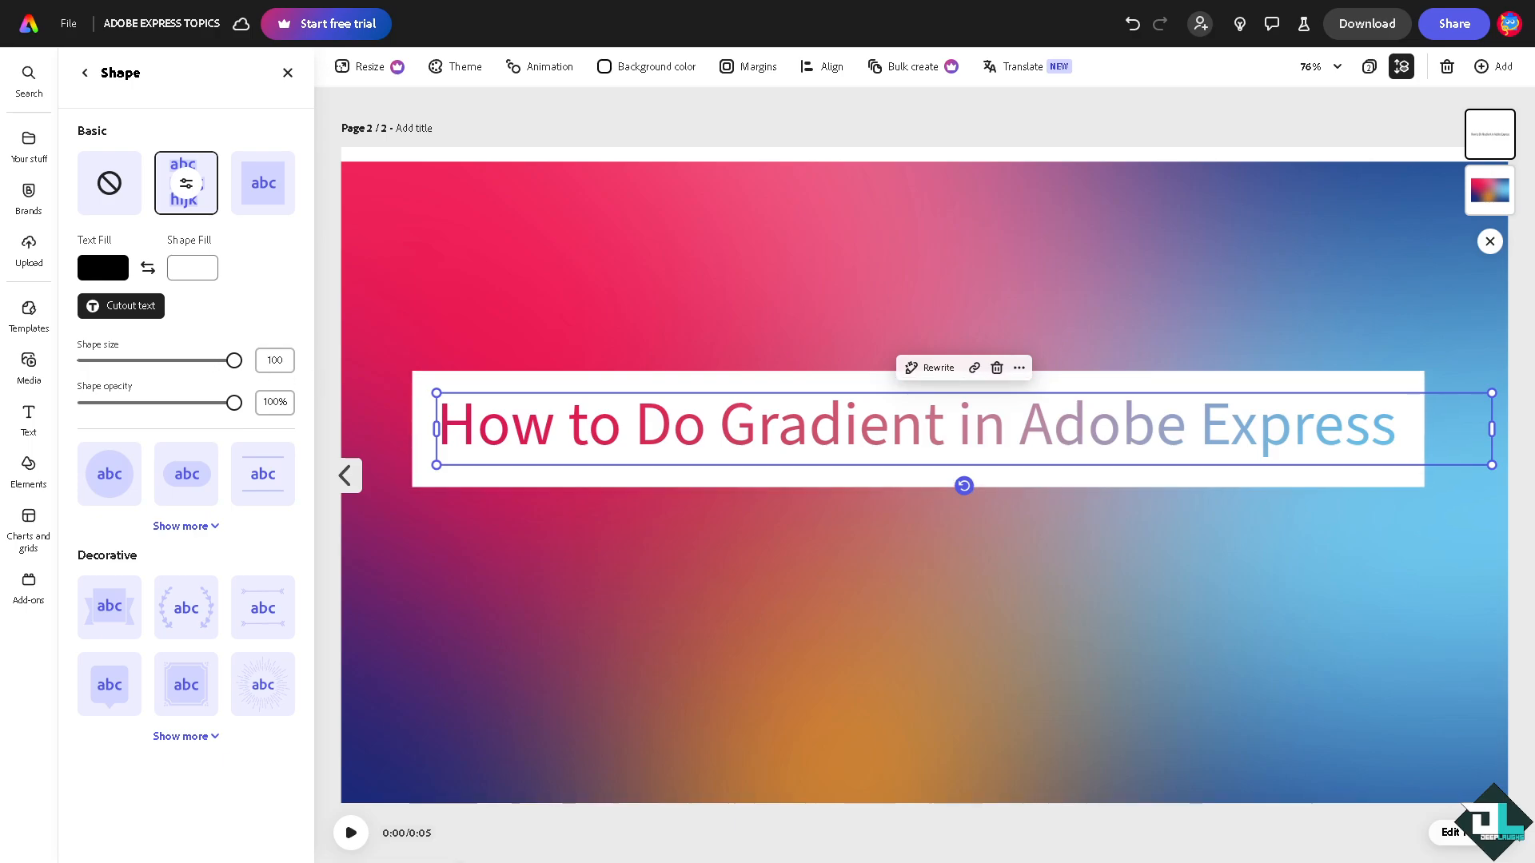
pyautogui.moveTo(463, 338)
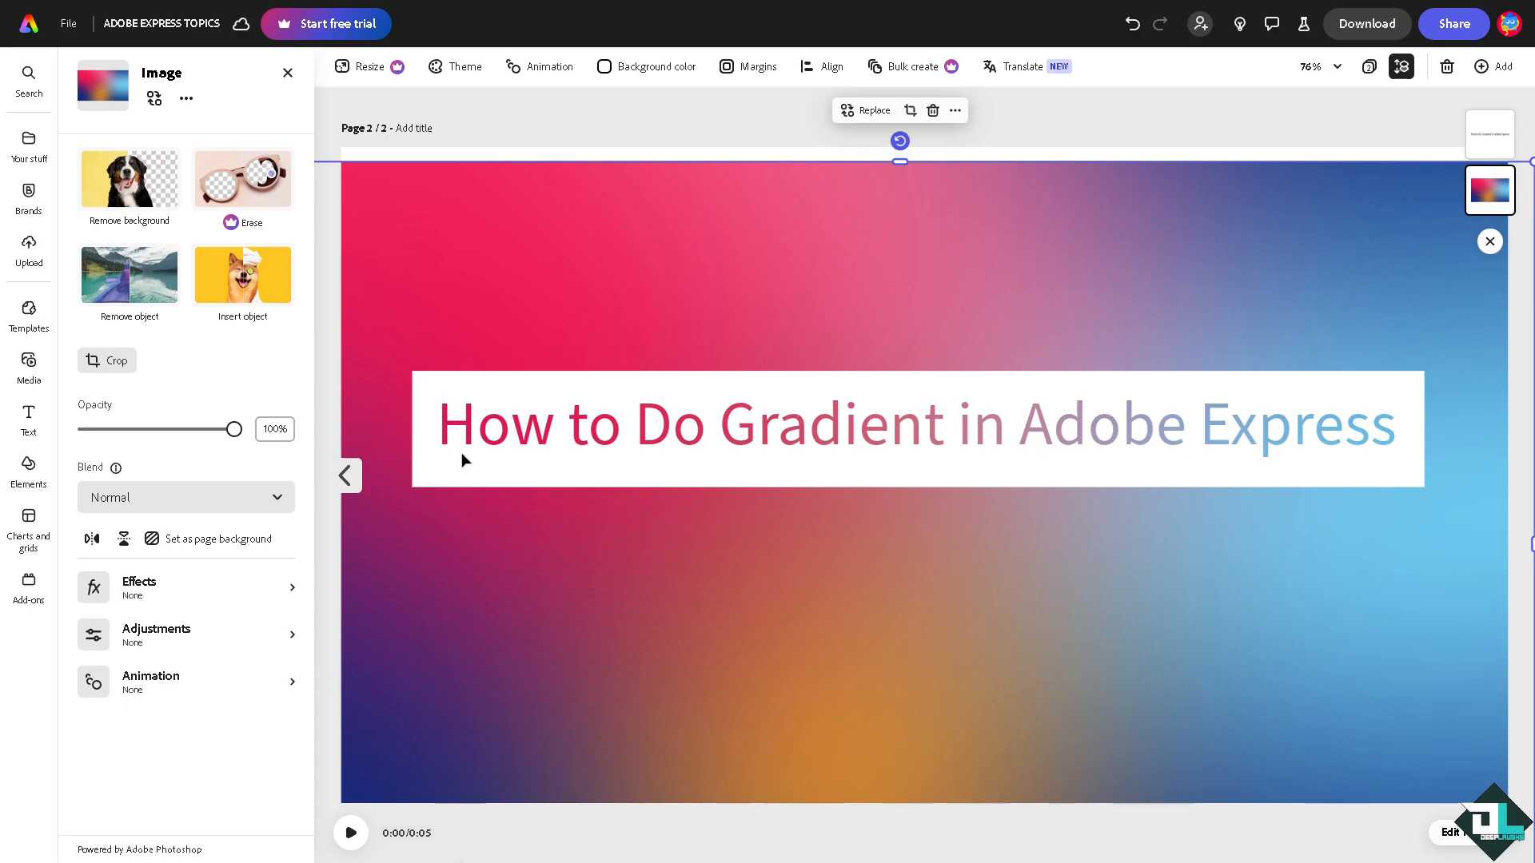
pyautogui.moveTo(891, 264)
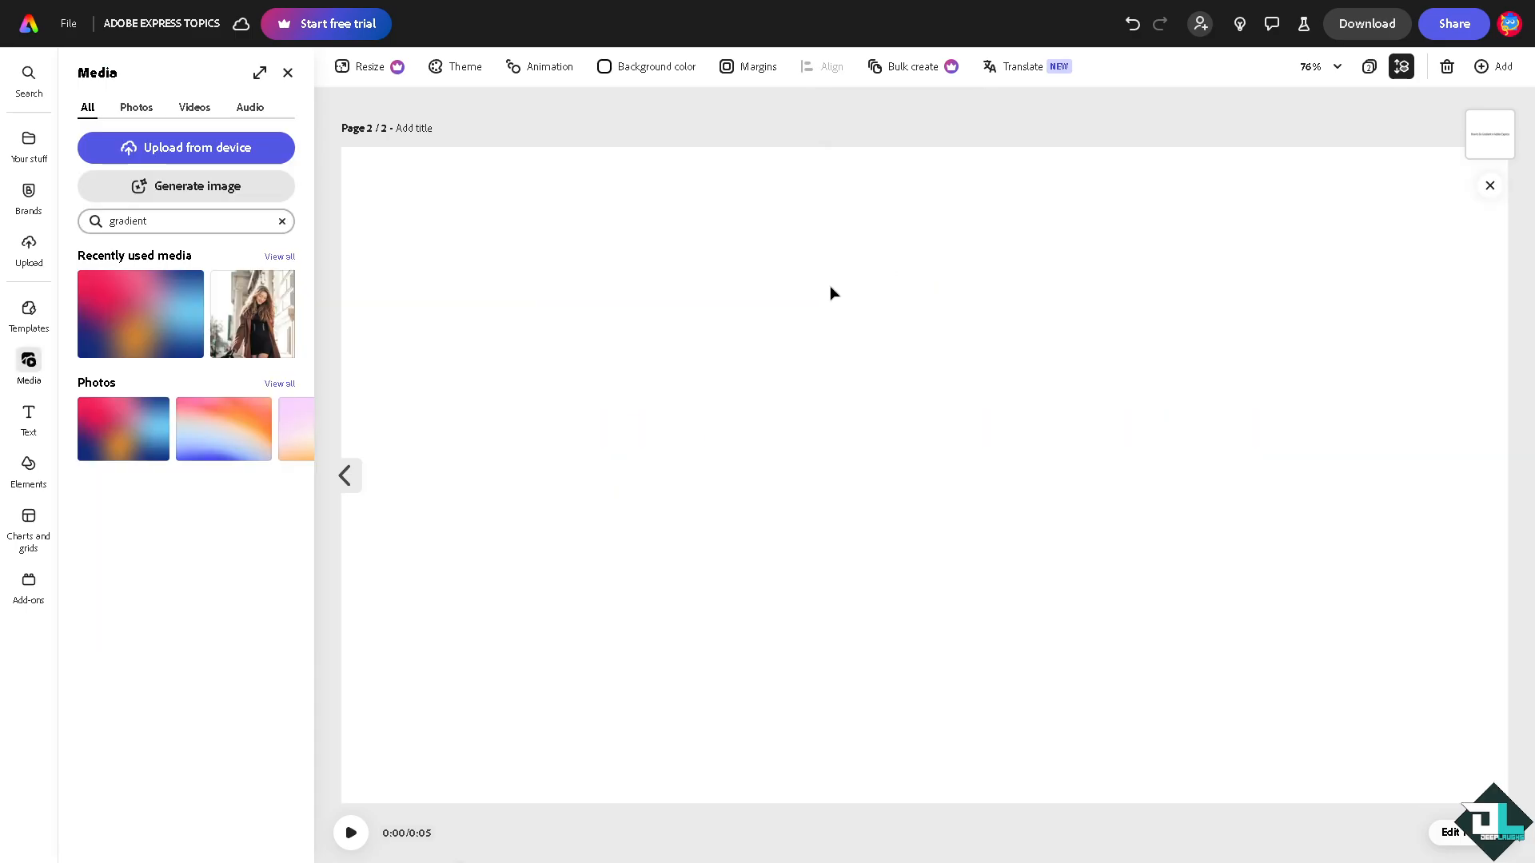
# Add a rectangle from Elements with white fill and zero-opacity border.
pyautogui.click(141, 313)
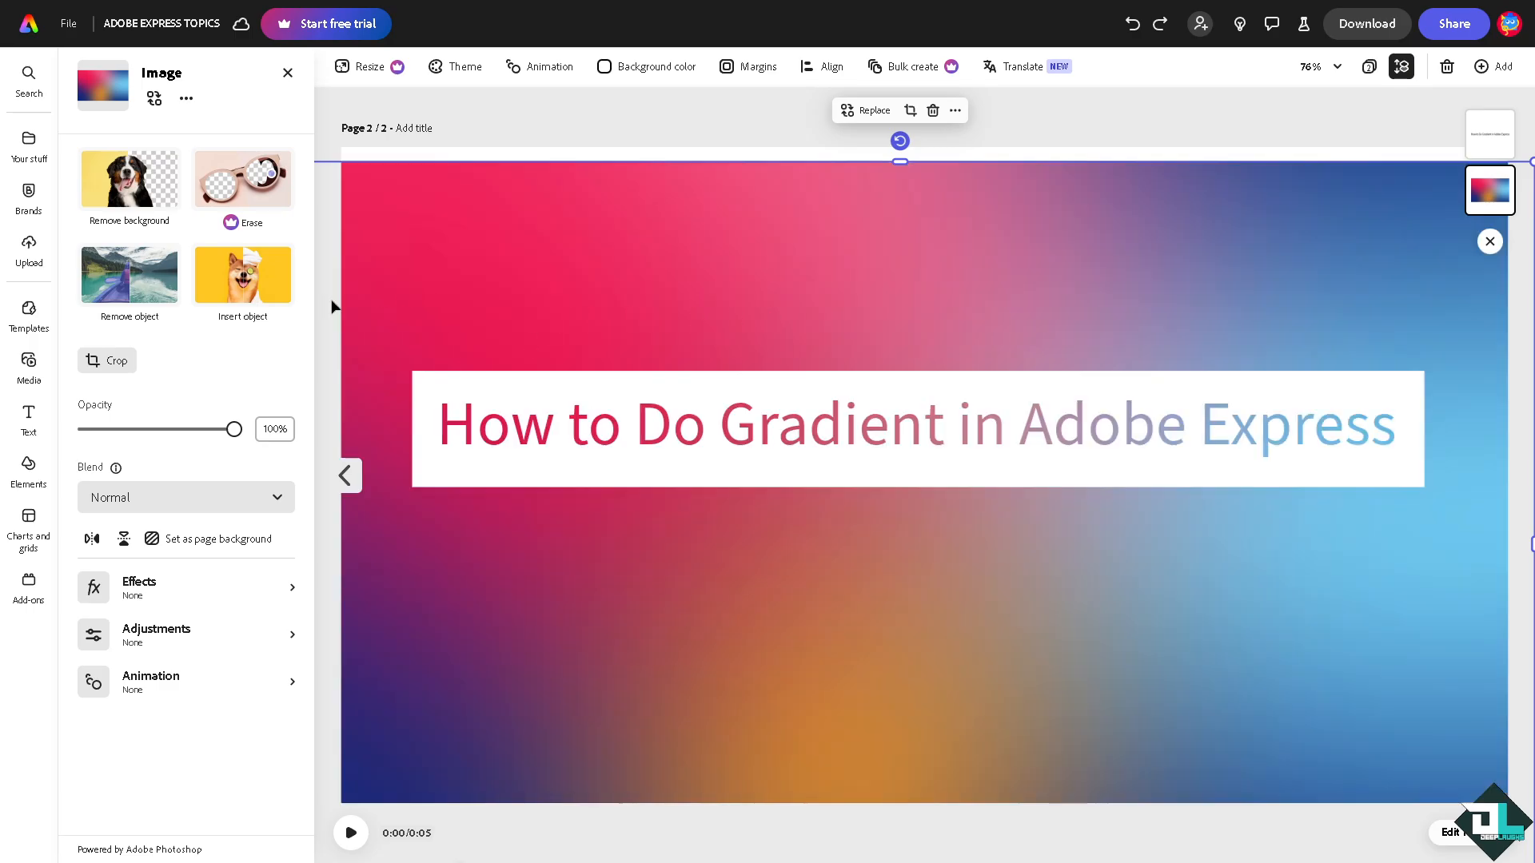
pyautogui.moveTo(28, 526)
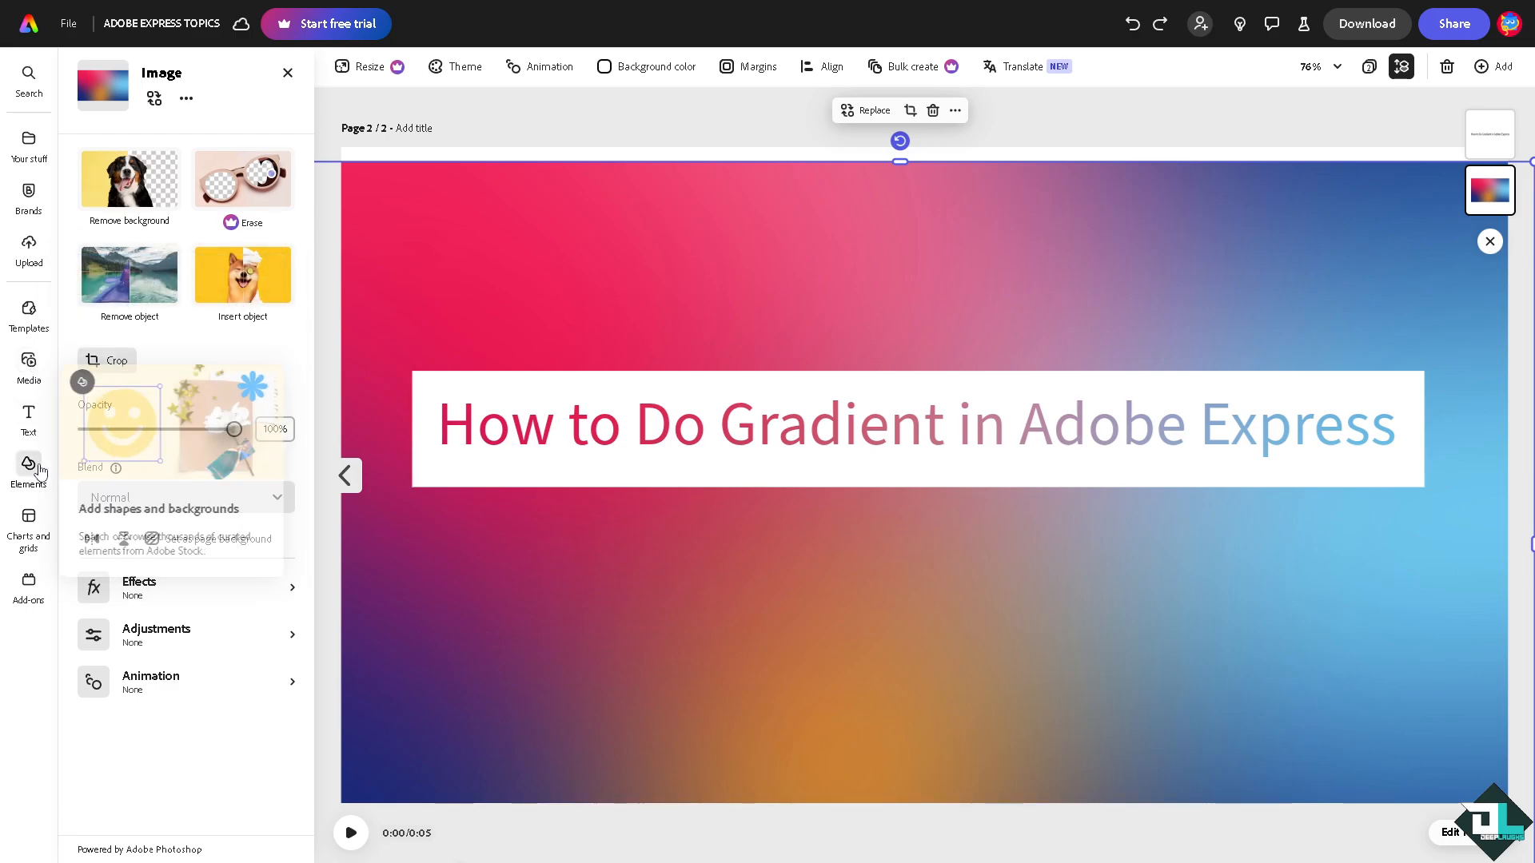
pyautogui.click(29, 467)
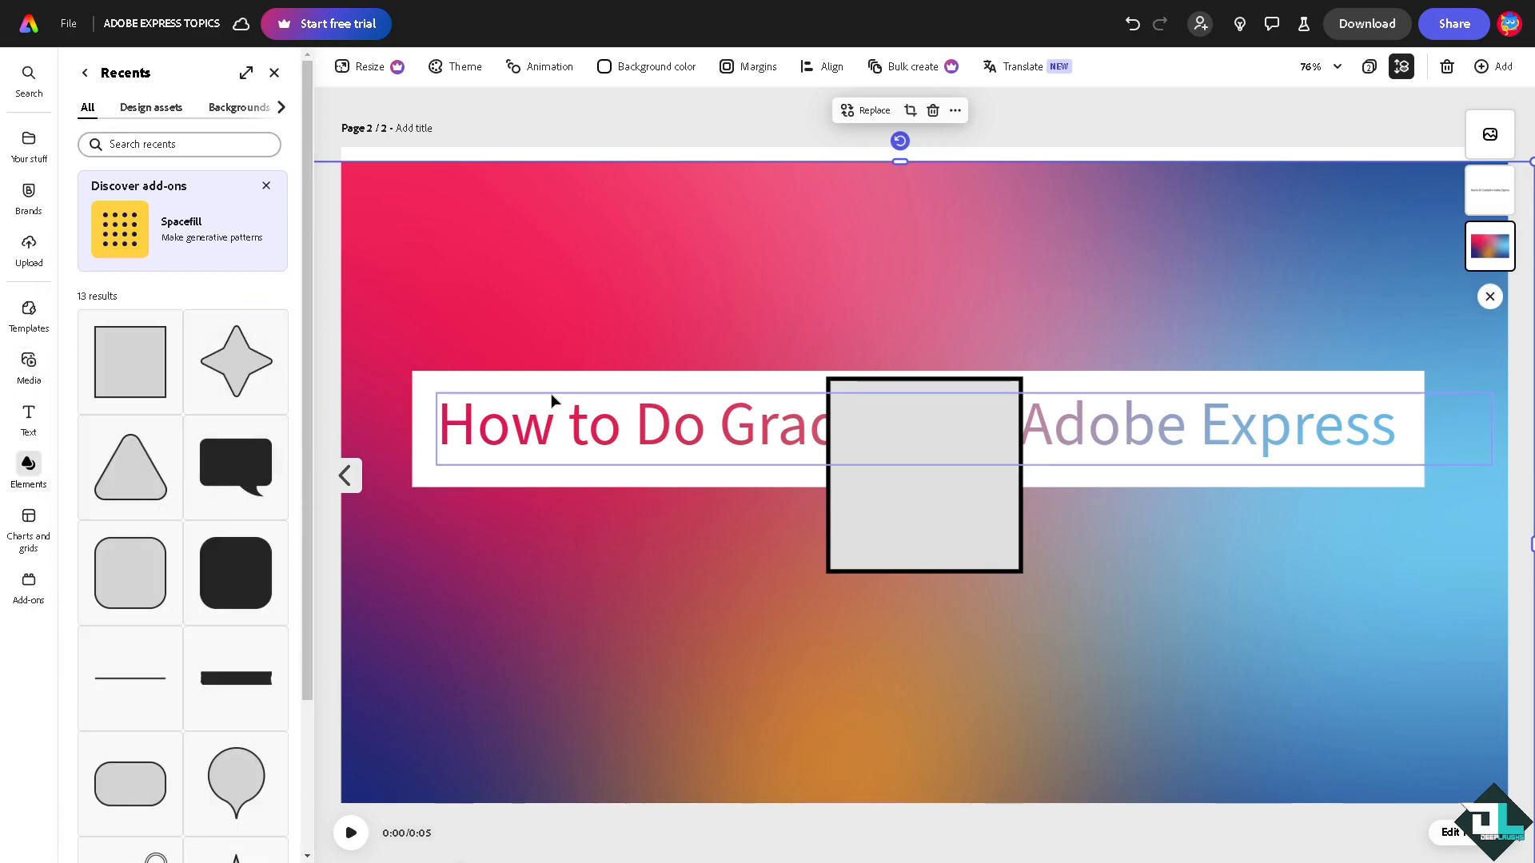
pyautogui.click(922, 476)
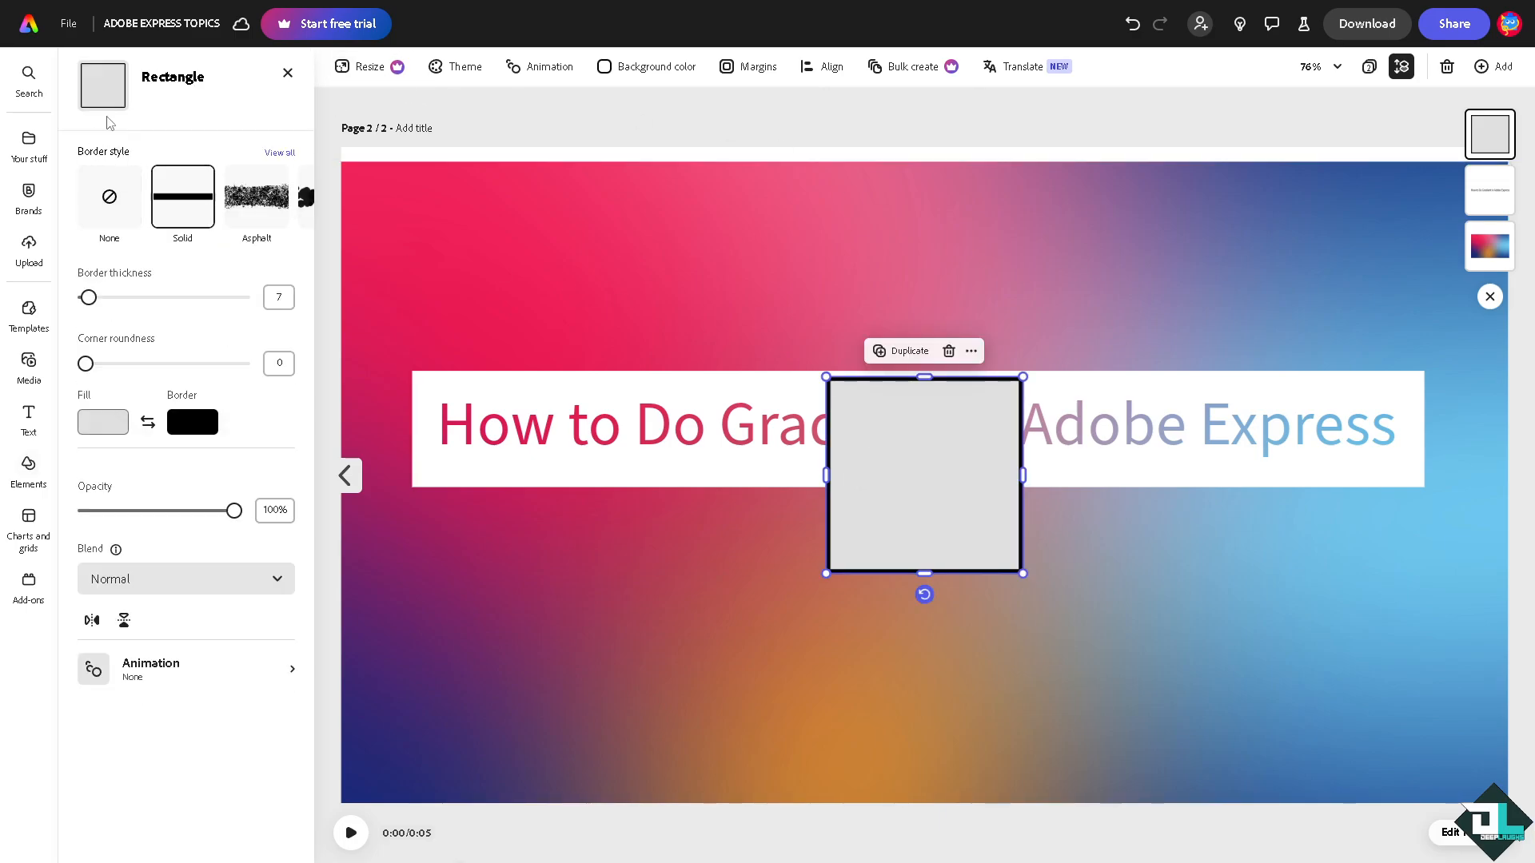
pyautogui.click(102, 422)
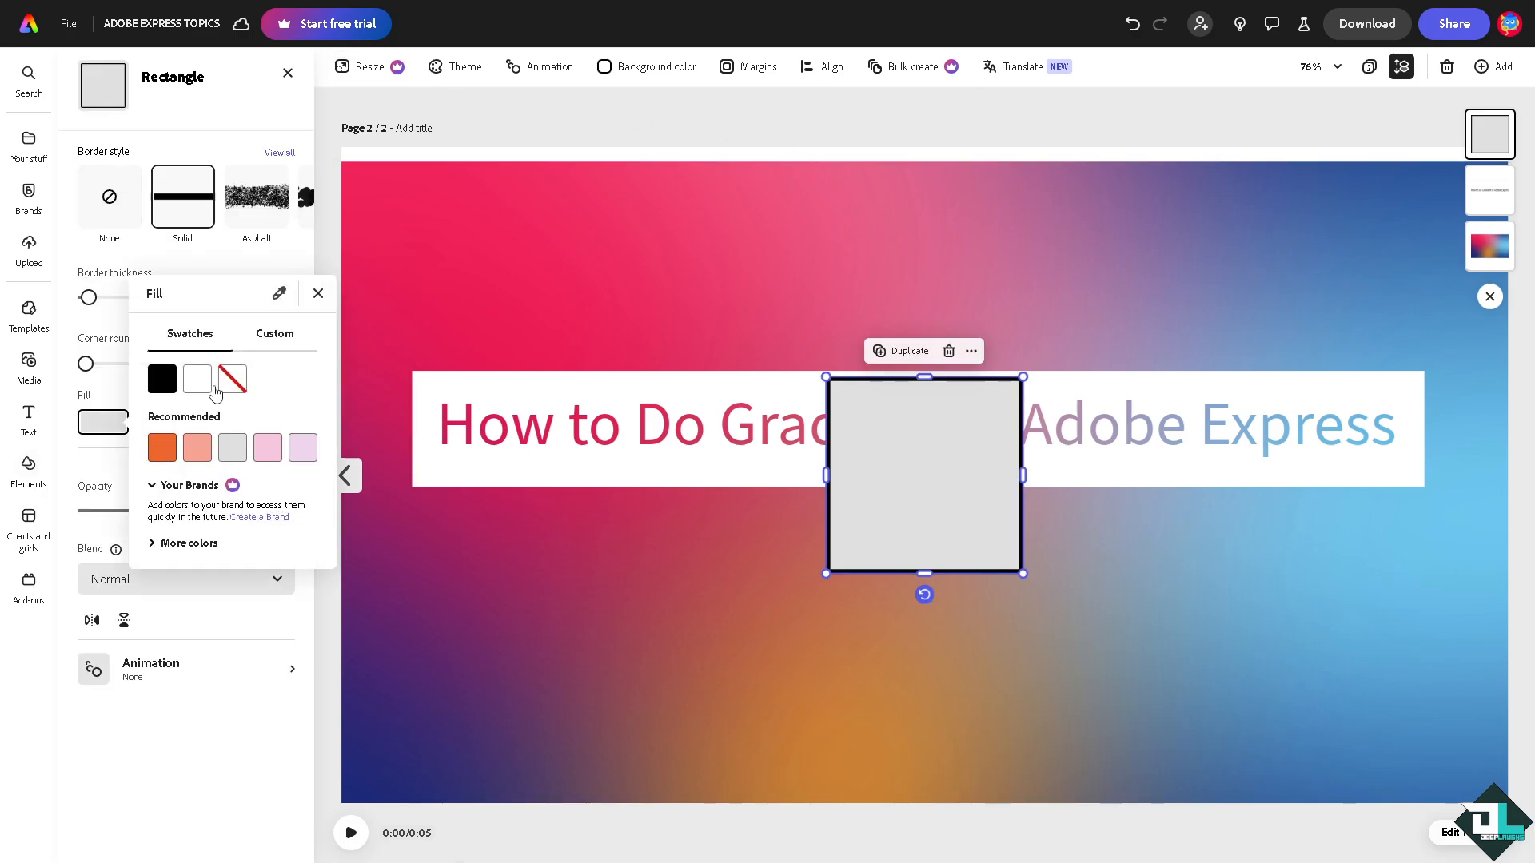
pyautogui.click(195, 379)
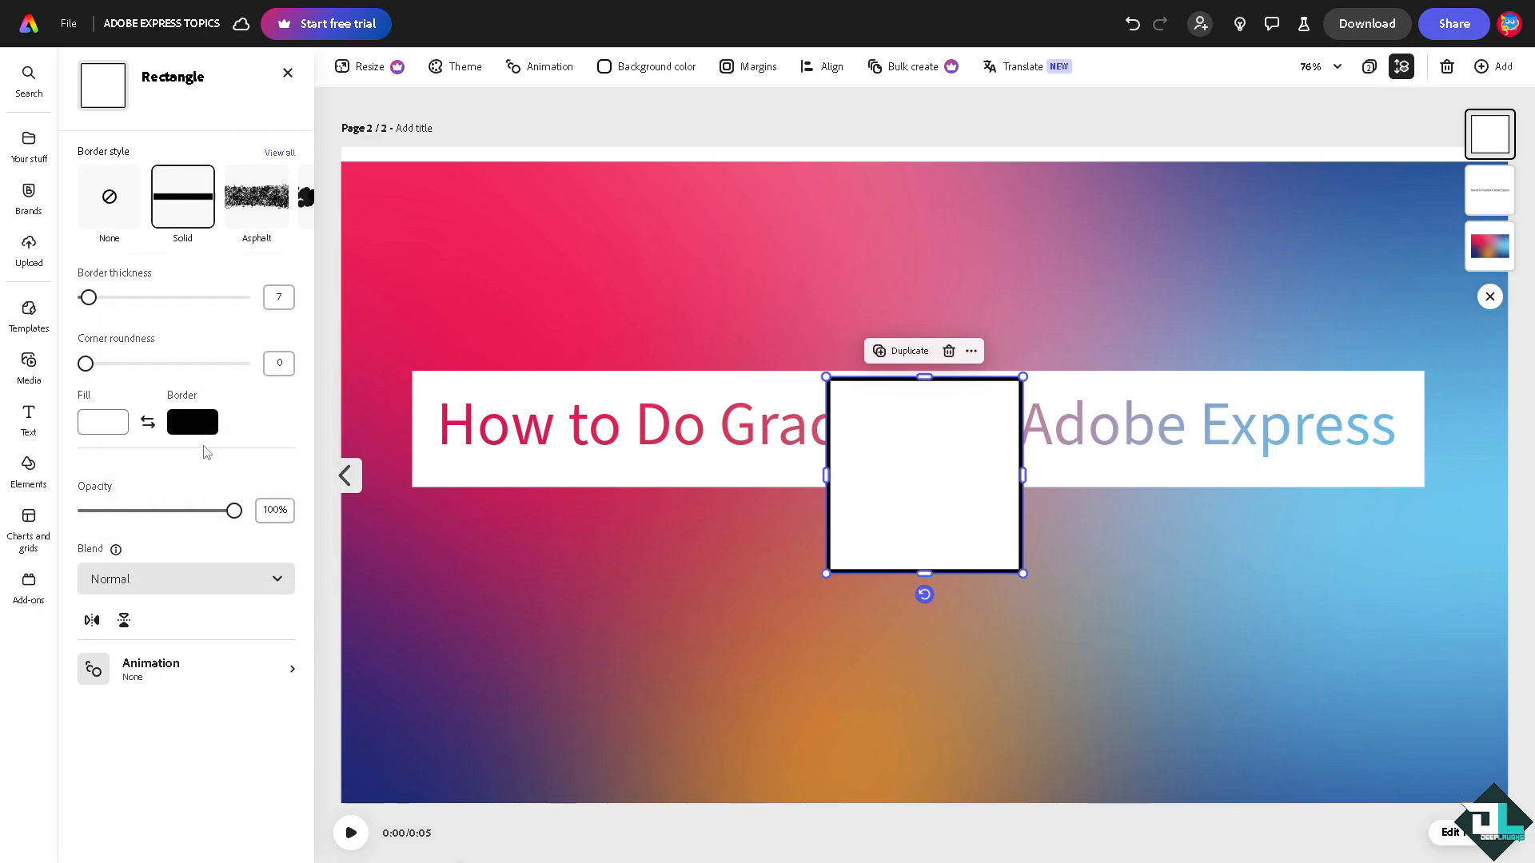
pyautogui.moveTo(235, 511); pyautogui.dragTo(87, 510)
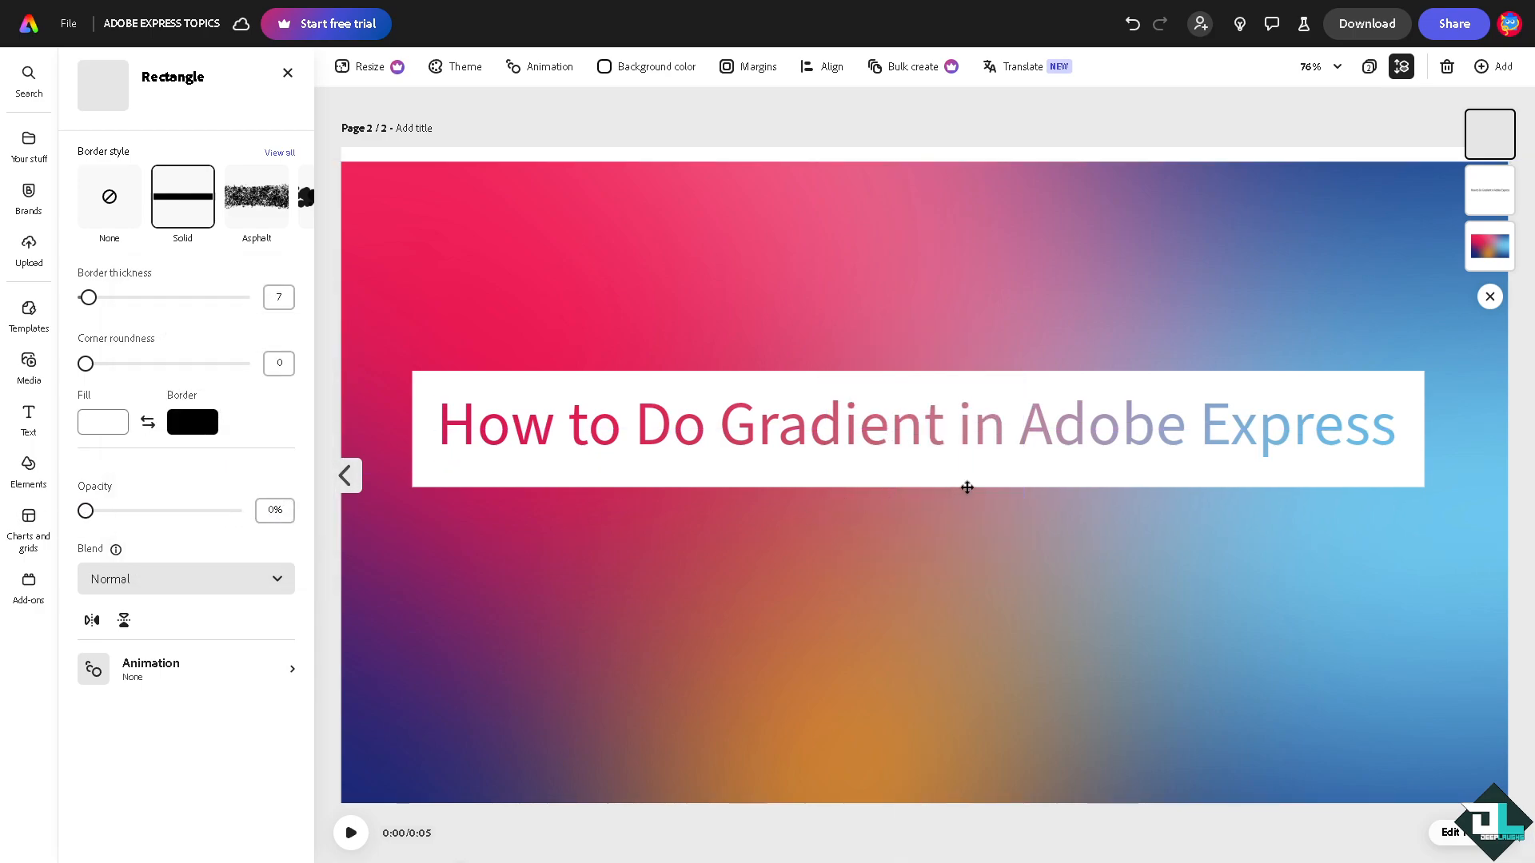
# Stretch the white rectangle over the gradient so only the lettering shows it.
pyautogui.click(102, 422)
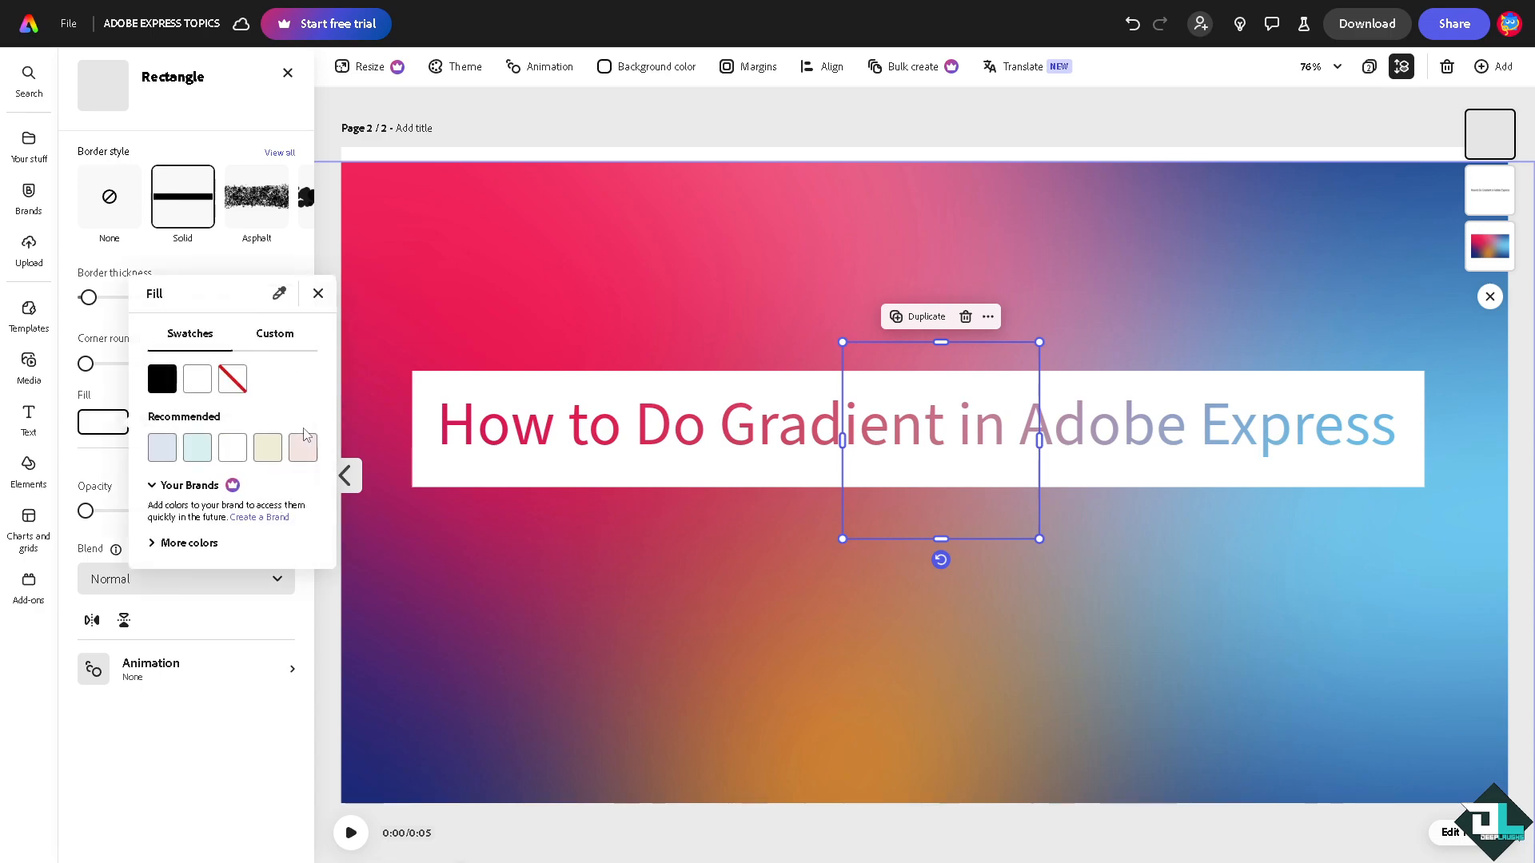
pyautogui.moveTo(195, 379)
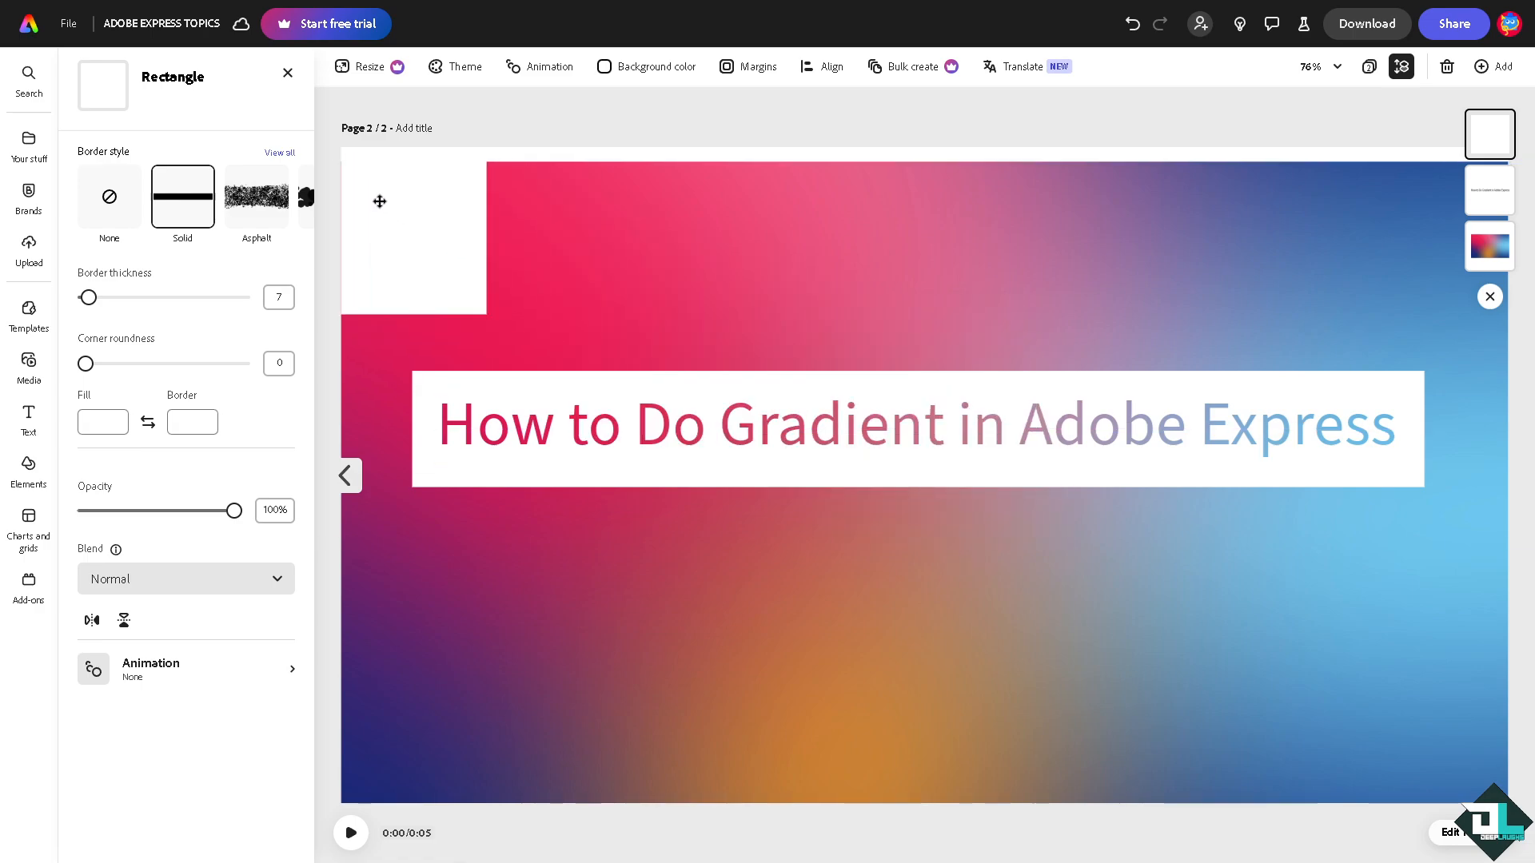
pyautogui.moveTo(470, 284); pyautogui.dragTo(681, 508)
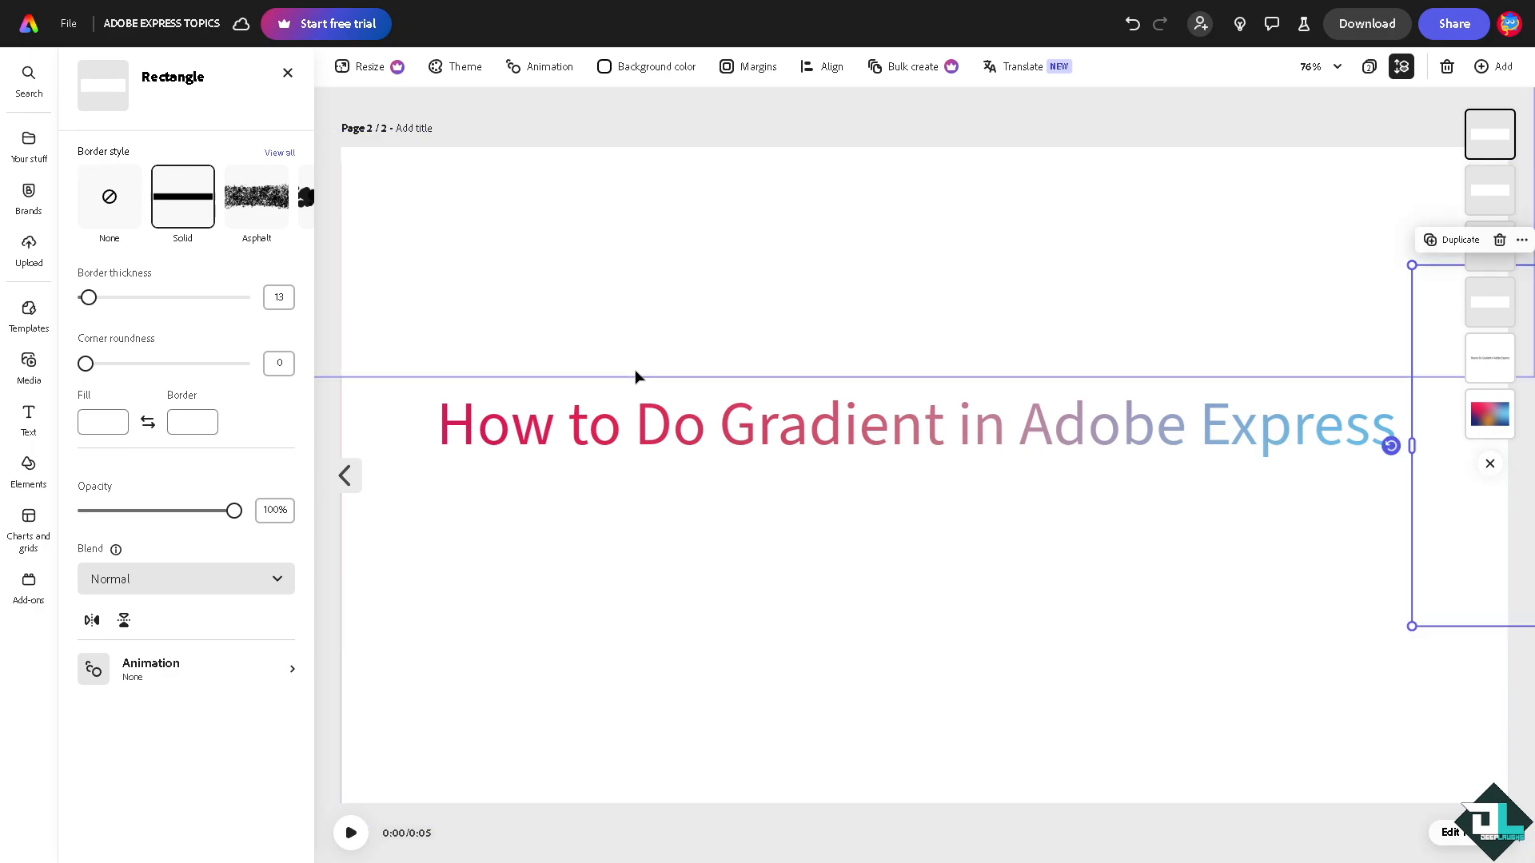
# Add a third page of the same size.
pyautogui.click(1499, 66)
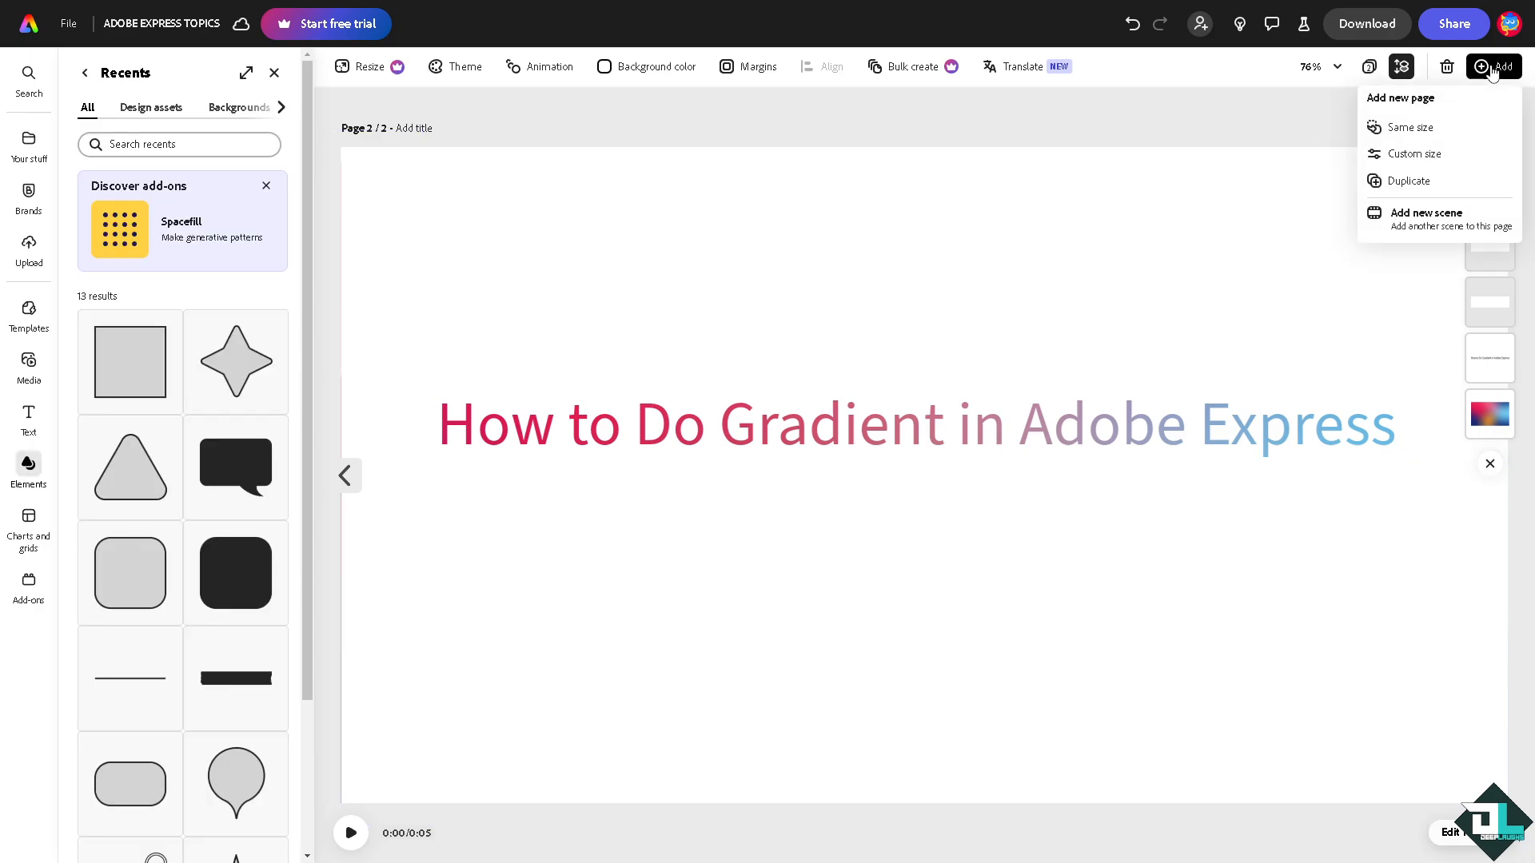
pyautogui.click(1412, 128)
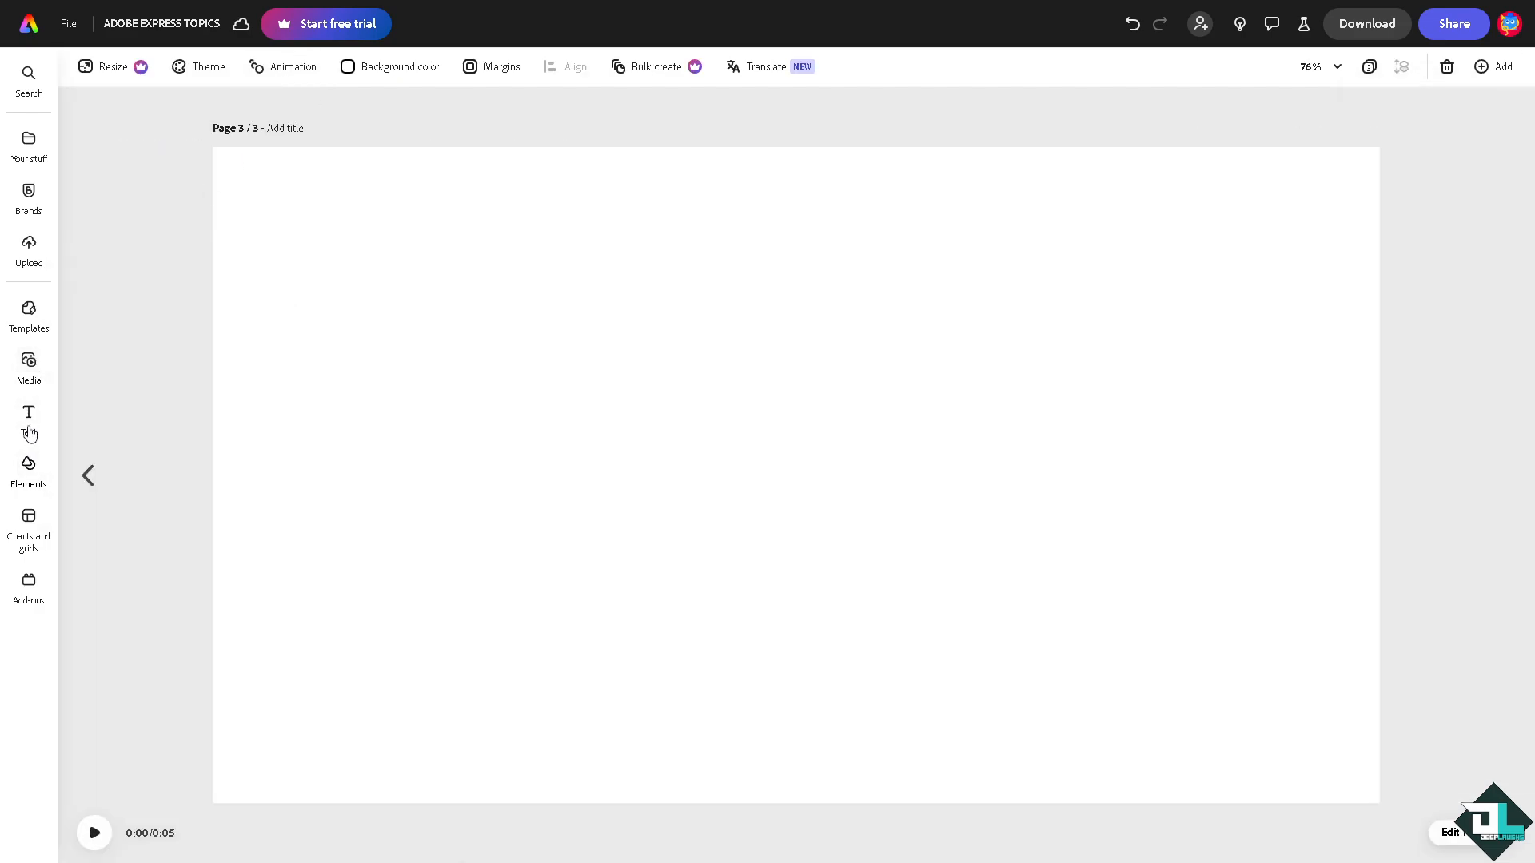
pyautogui.click(29, 368)
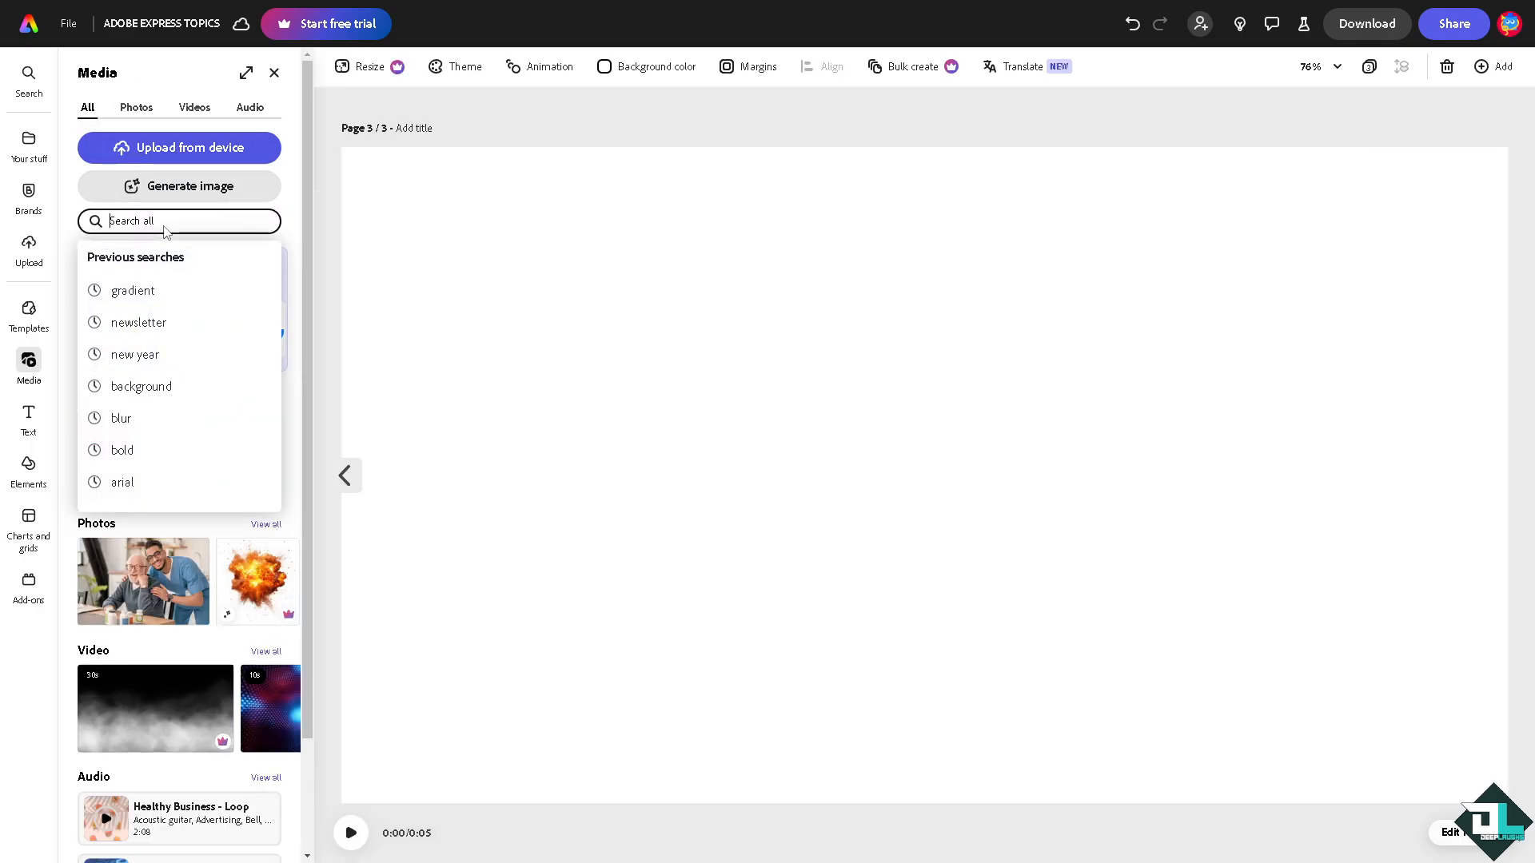
pyautogui.moveTo(132, 291)
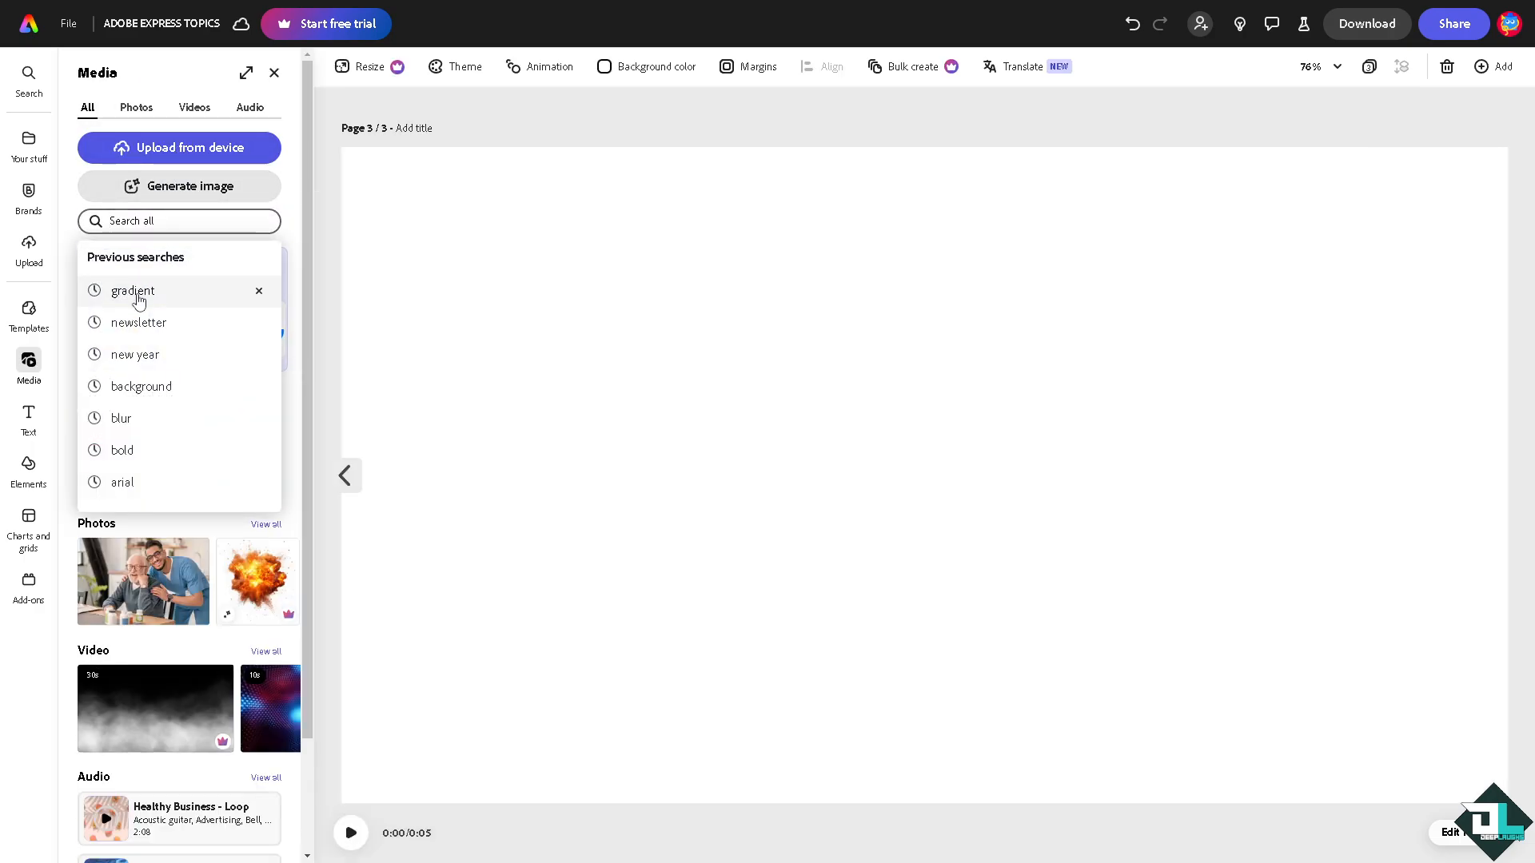
# Rerun the gradient media search and add the pink-blue gradient video to page 3.
pyautogui.click(133, 291)
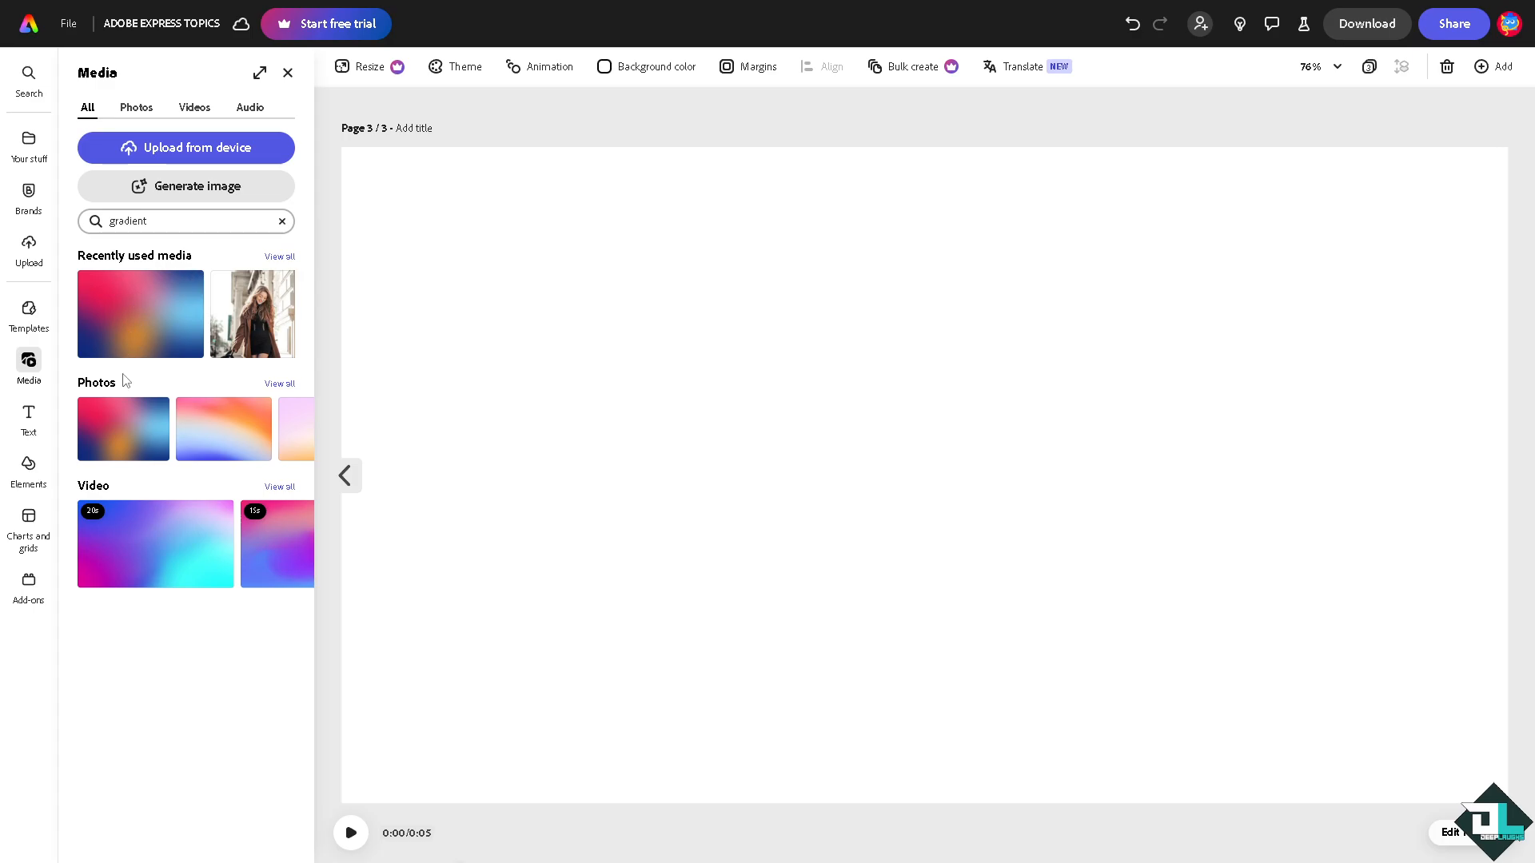
pyautogui.click(155, 544)
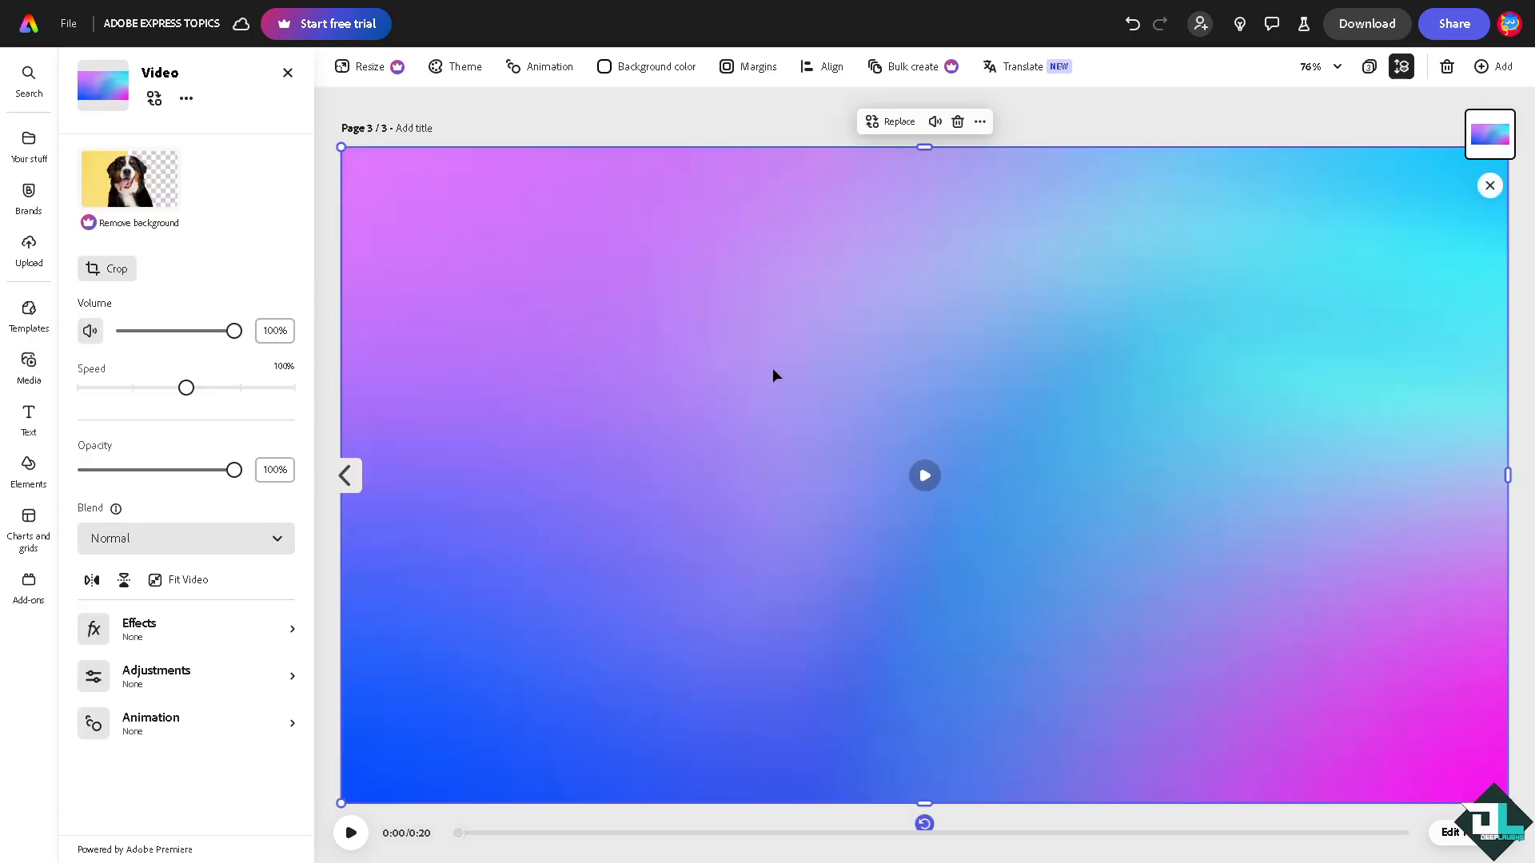
pyautogui.click(922, 475)
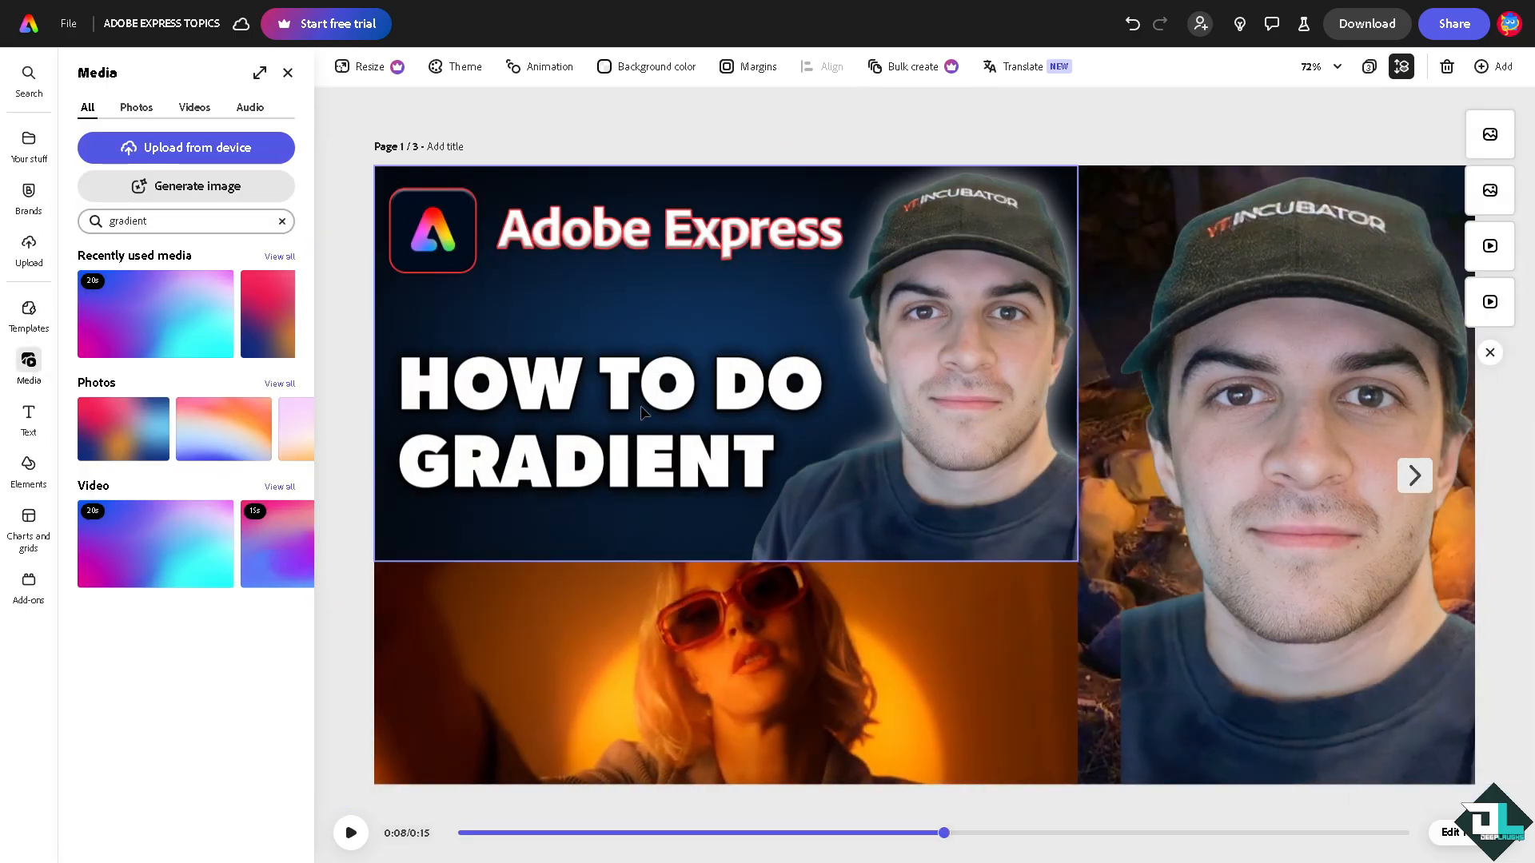
# Place the How To Do Gradient thumbnail on page 3 and enlarge it over the video.
pyautogui.click(1413, 476)
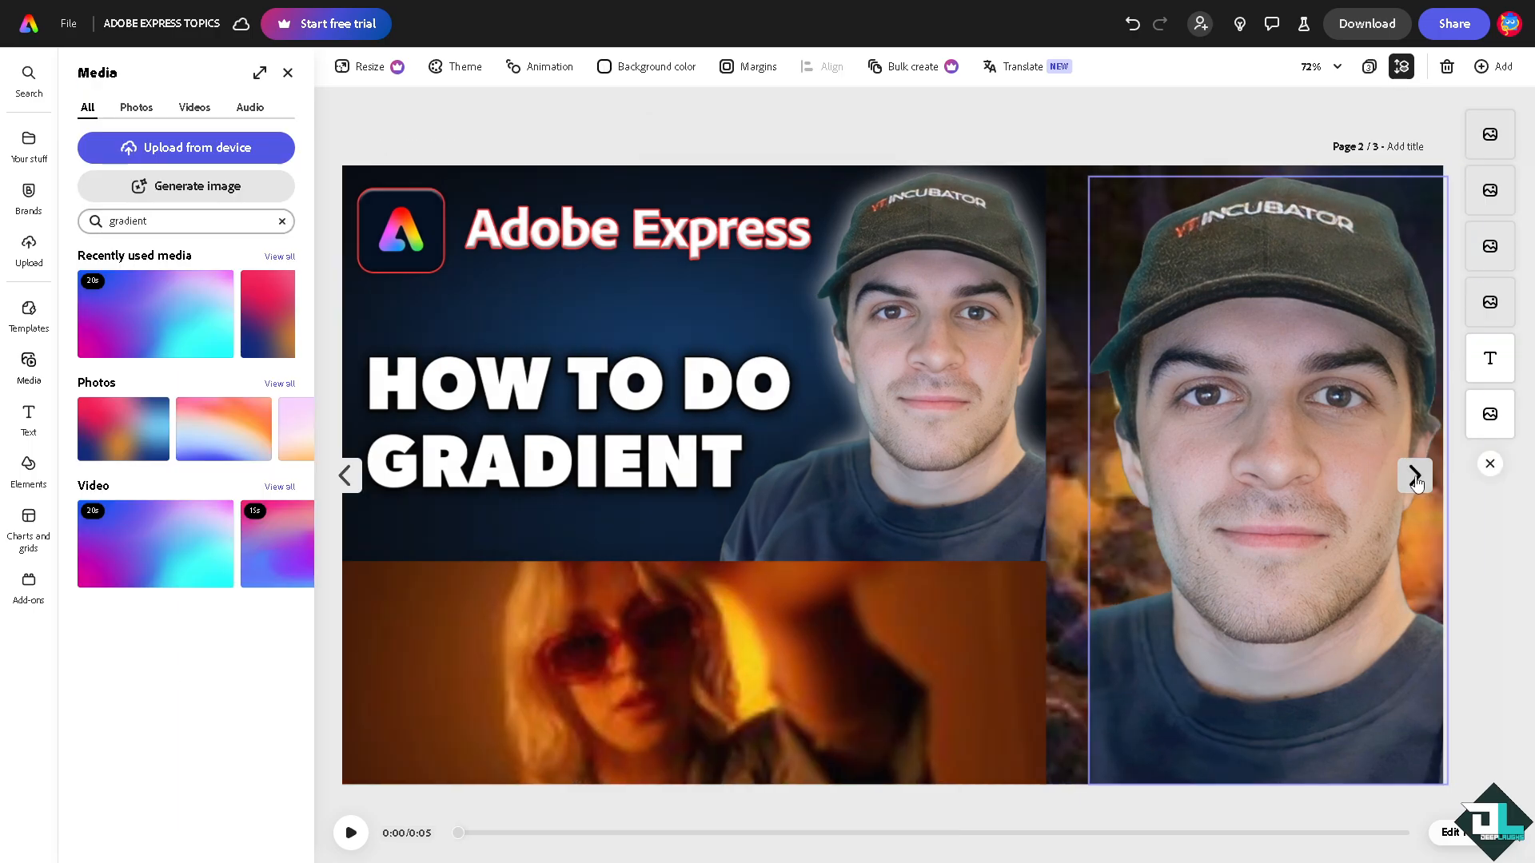
pyautogui.click(1412, 478)
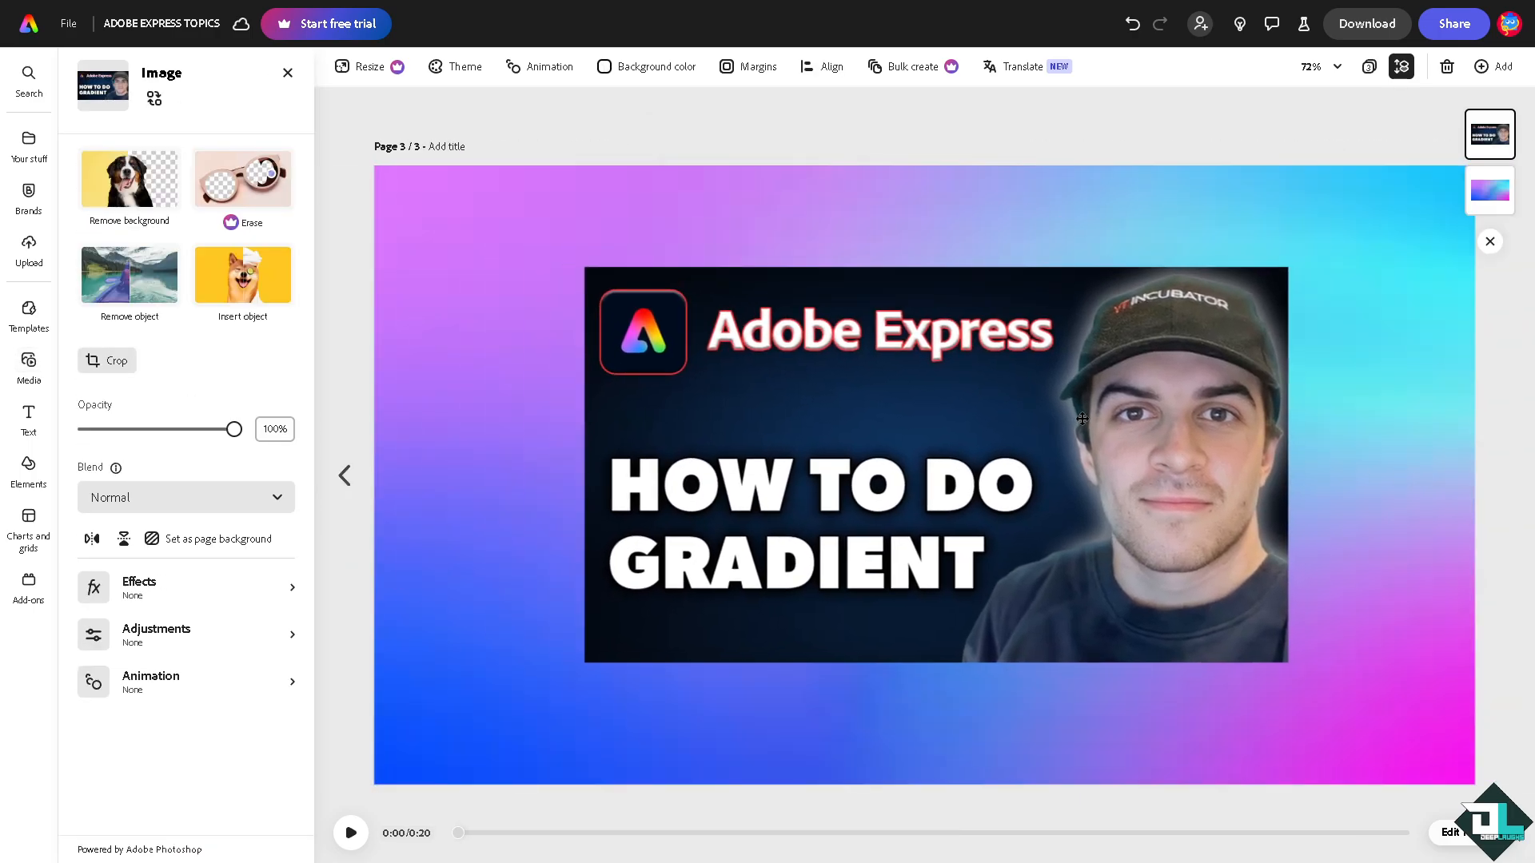
pyautogui.click(936, 465)
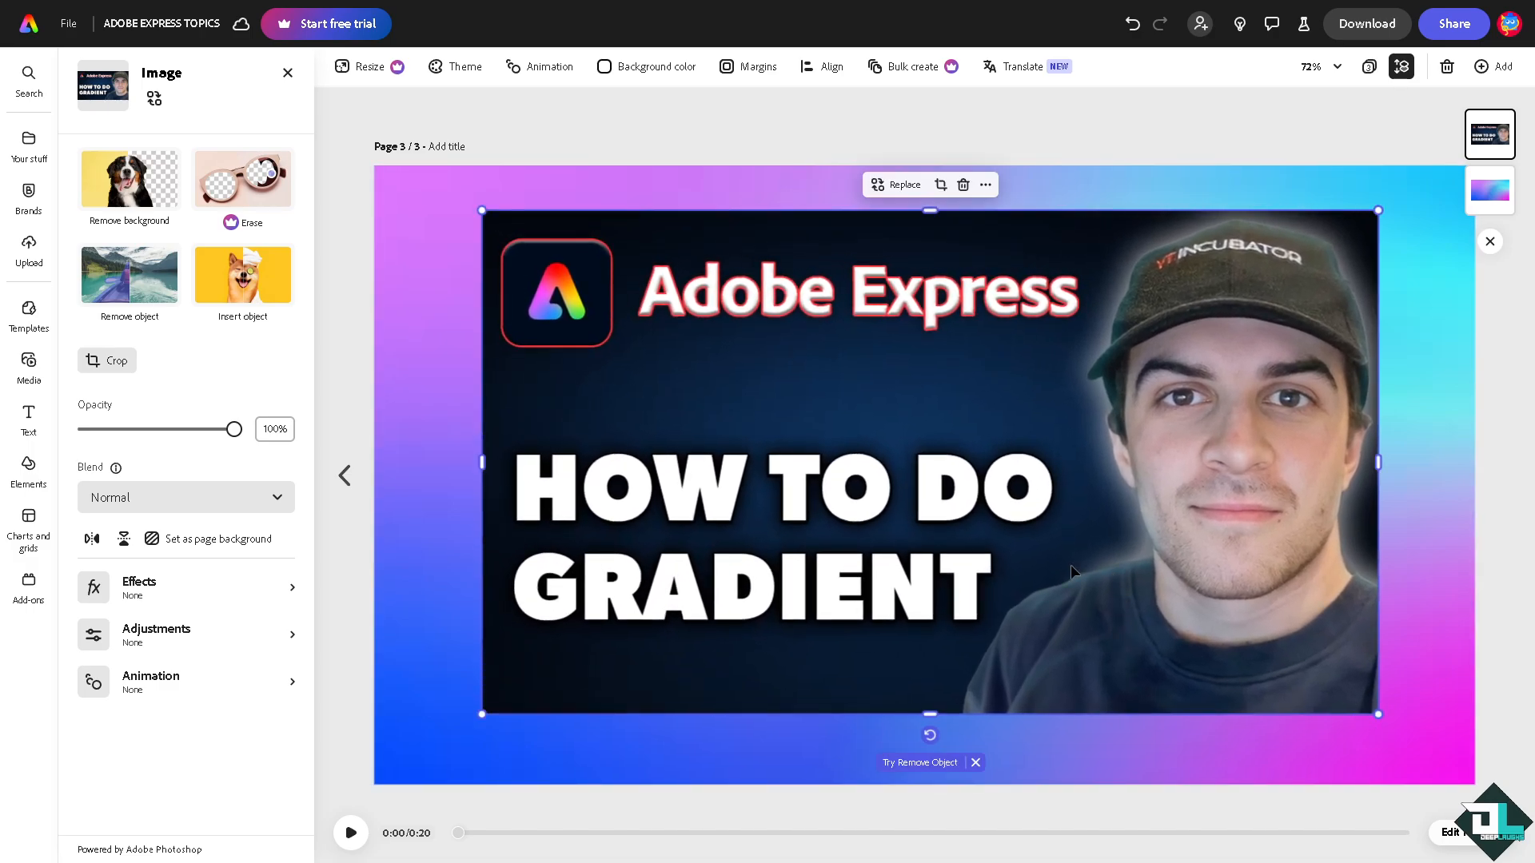
pyautogui.click(1365, 24)
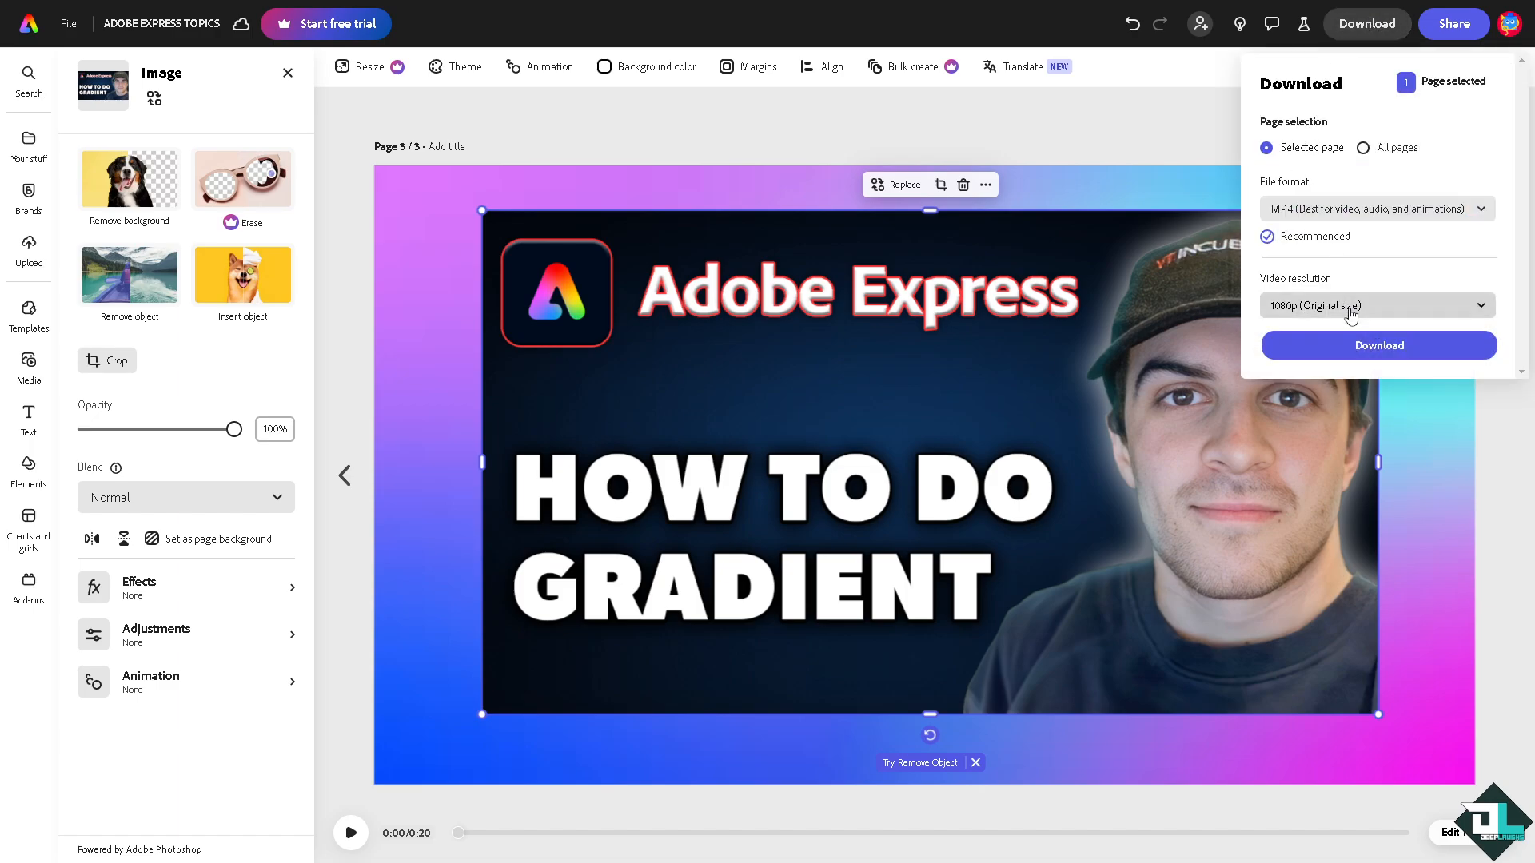
# Check the download file formats, then copy a shareable link to the design.
pyautogui.click(1375, 208)
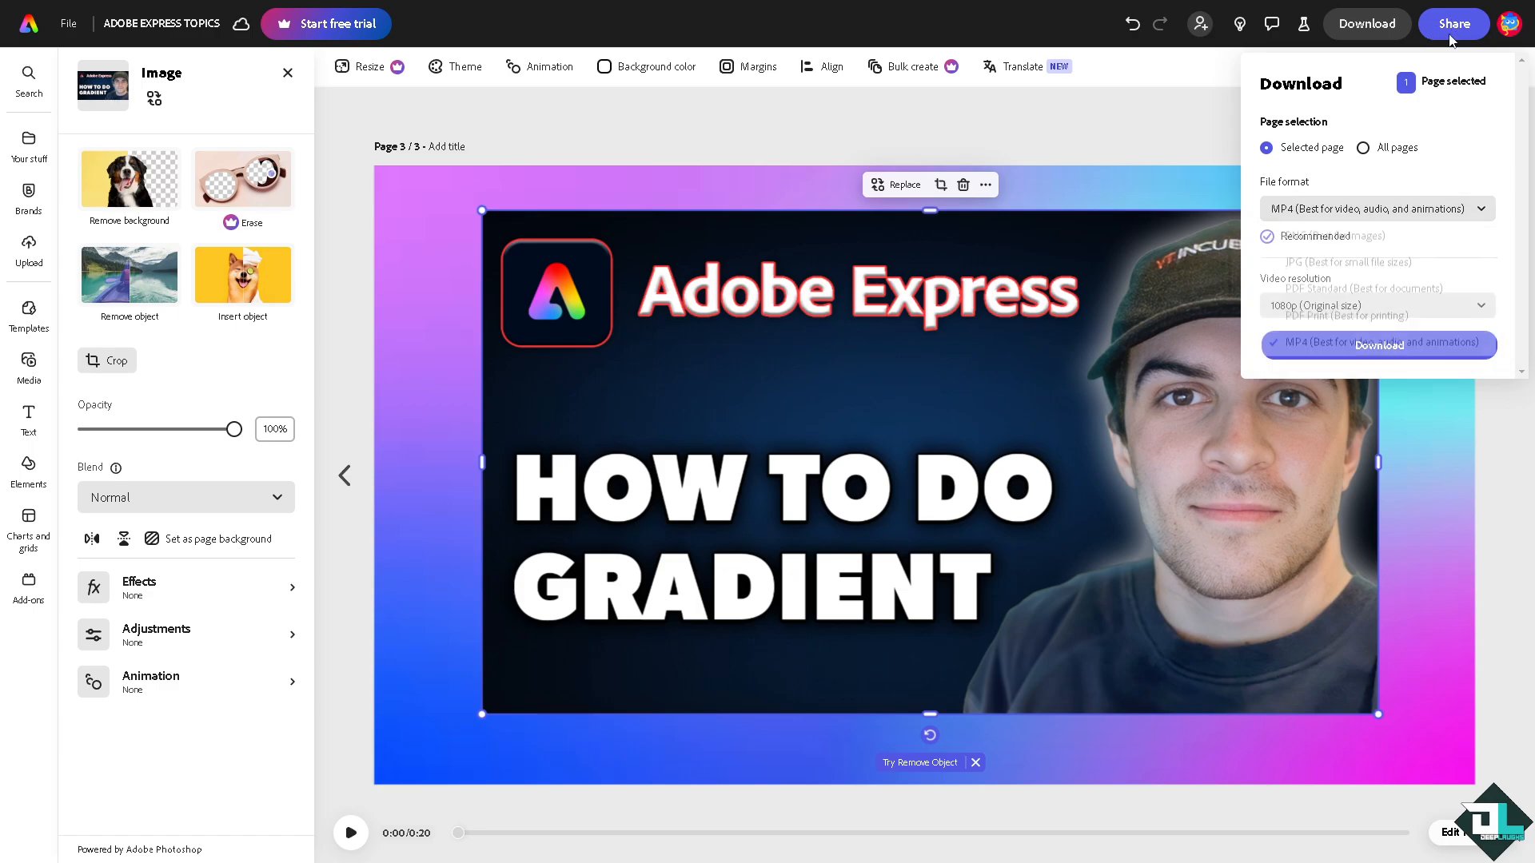
pyautogui.click(1453, 24)
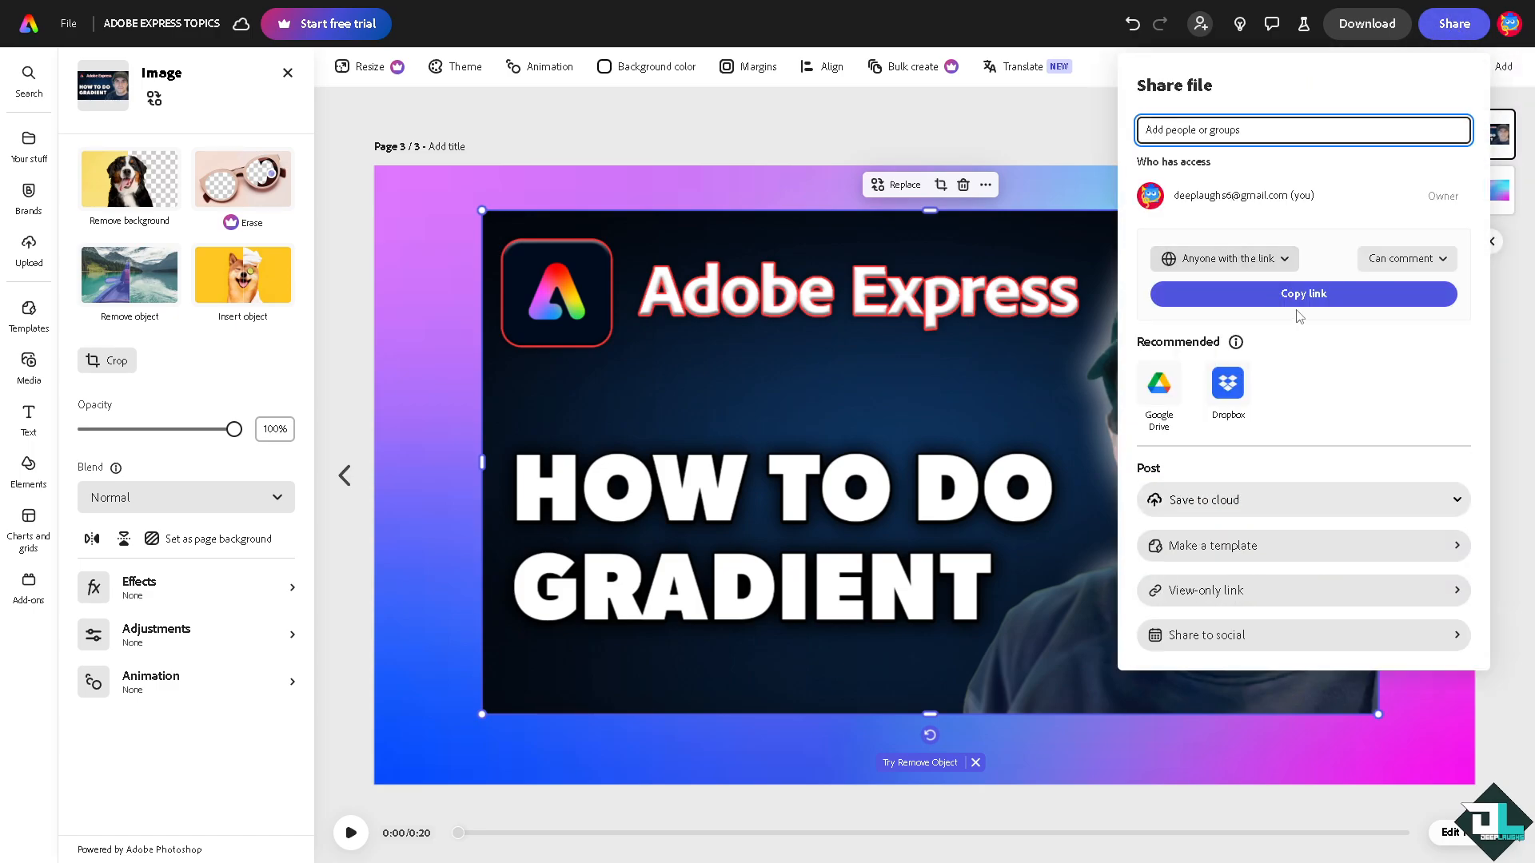
pyautogui.click(1301, 294)
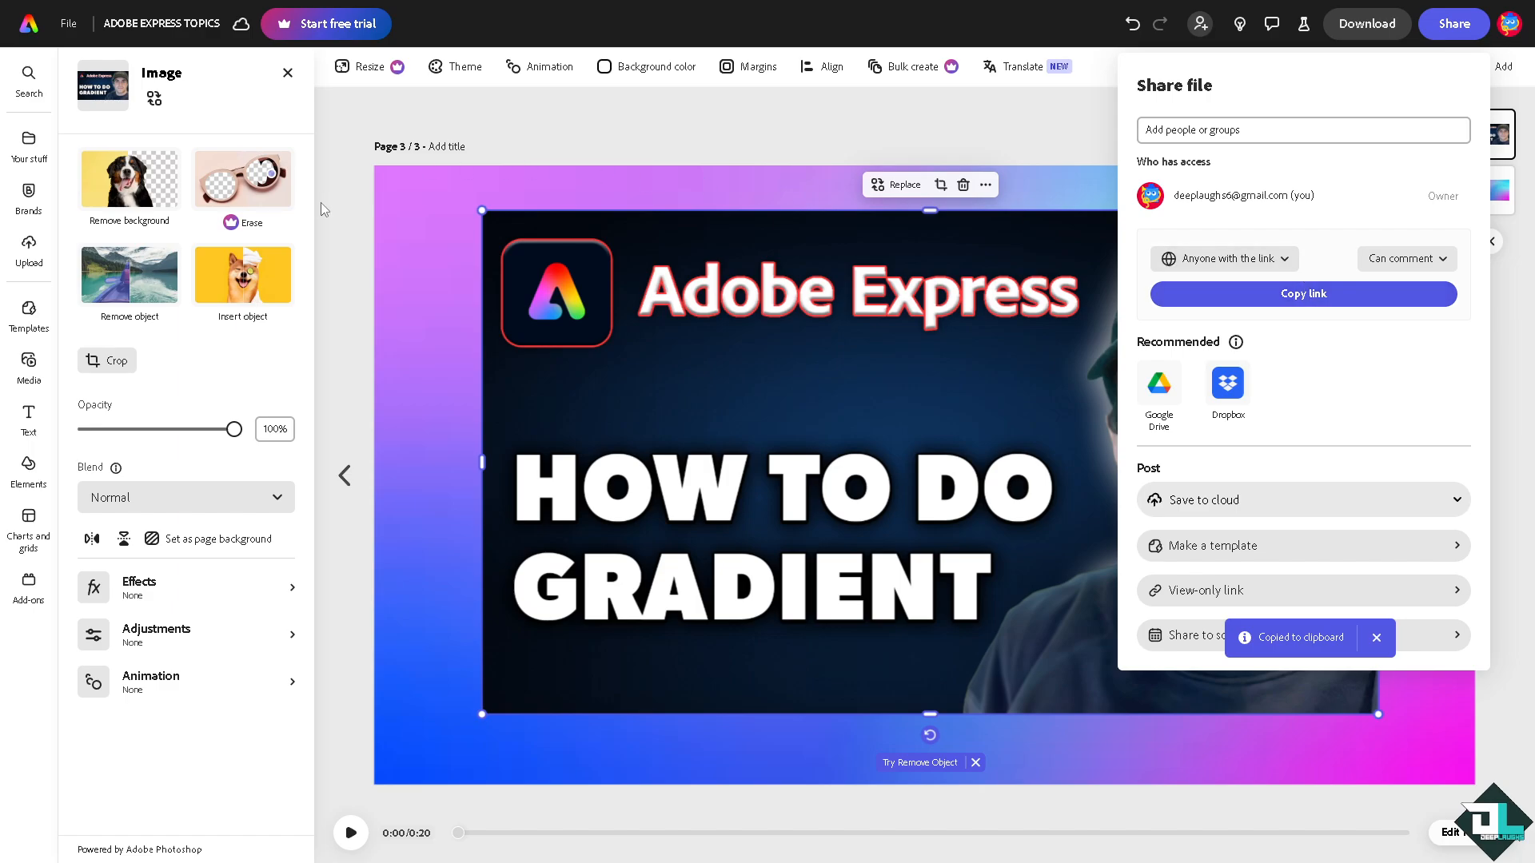